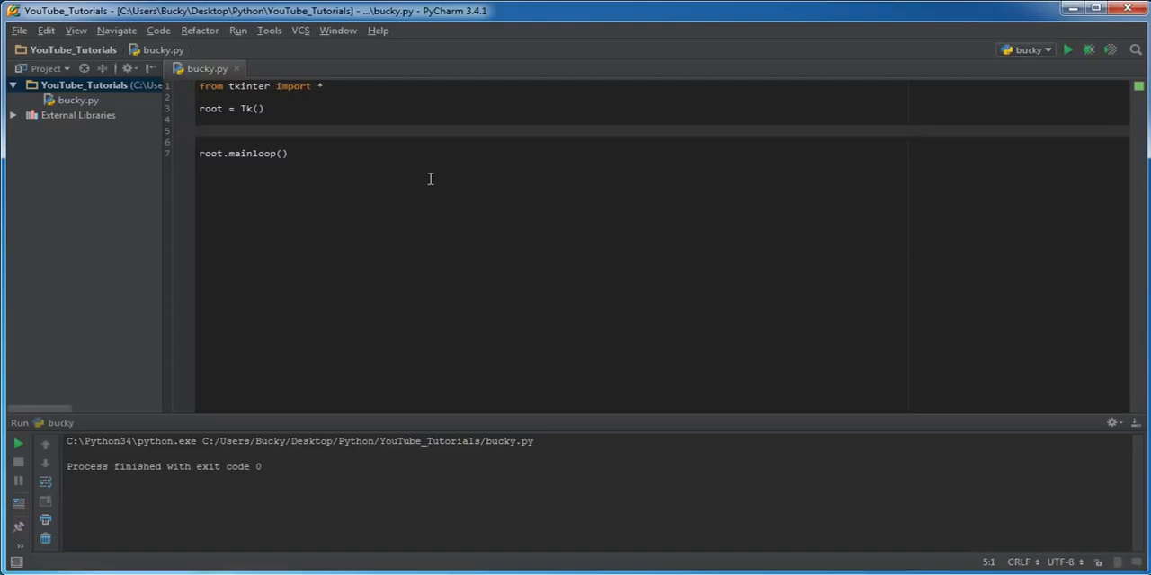
Write label_1 = Label(root, text="Name") on line 5 and a label_2 copy for Password
left_click(199, 130)
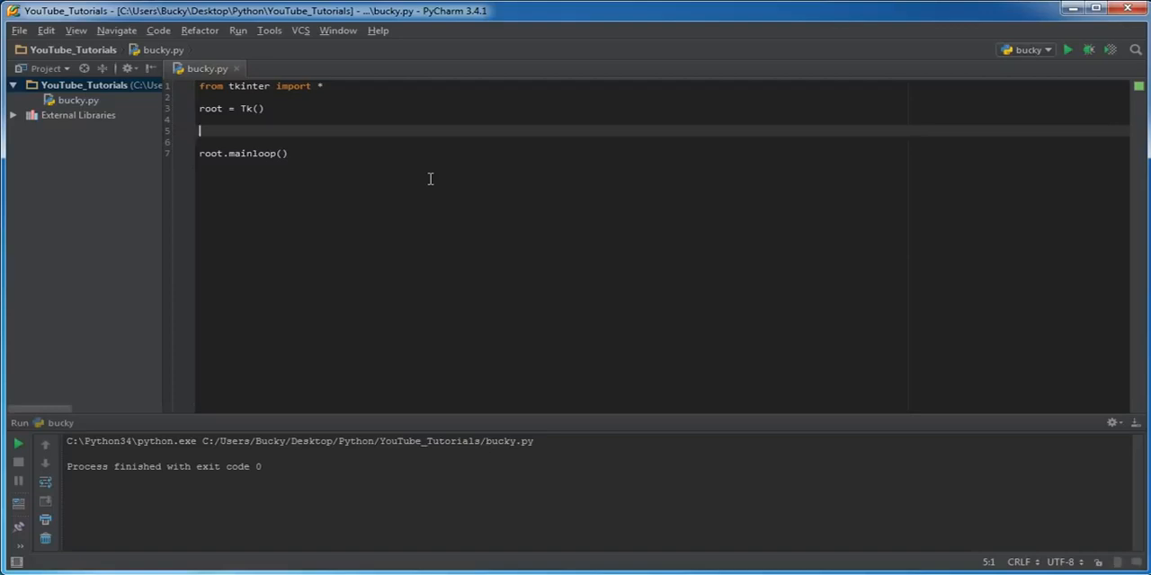
mouse_move(296, 133)
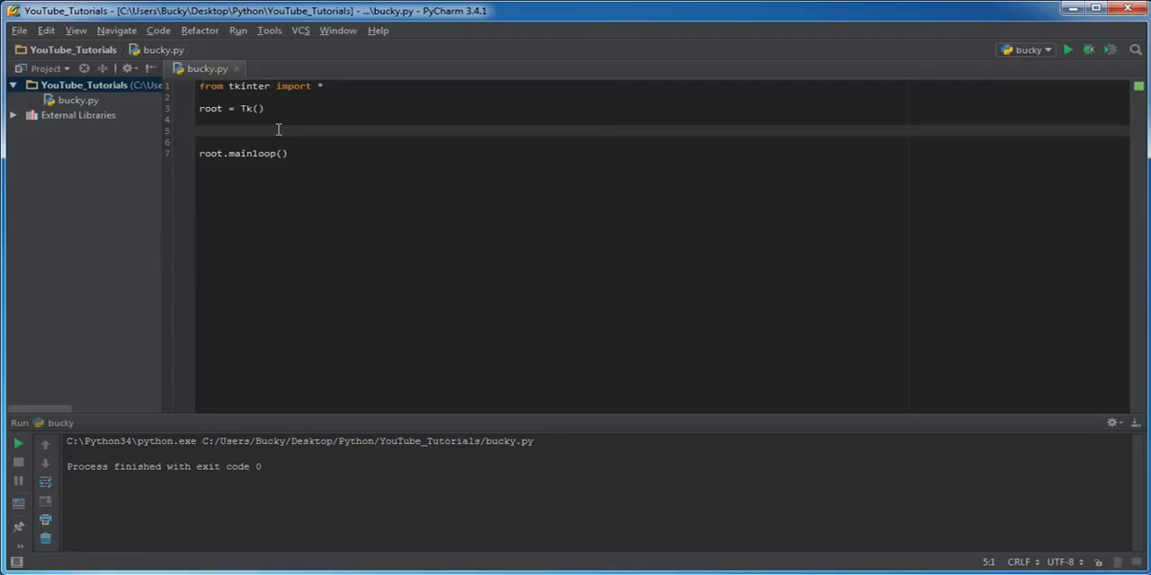
type("label1")
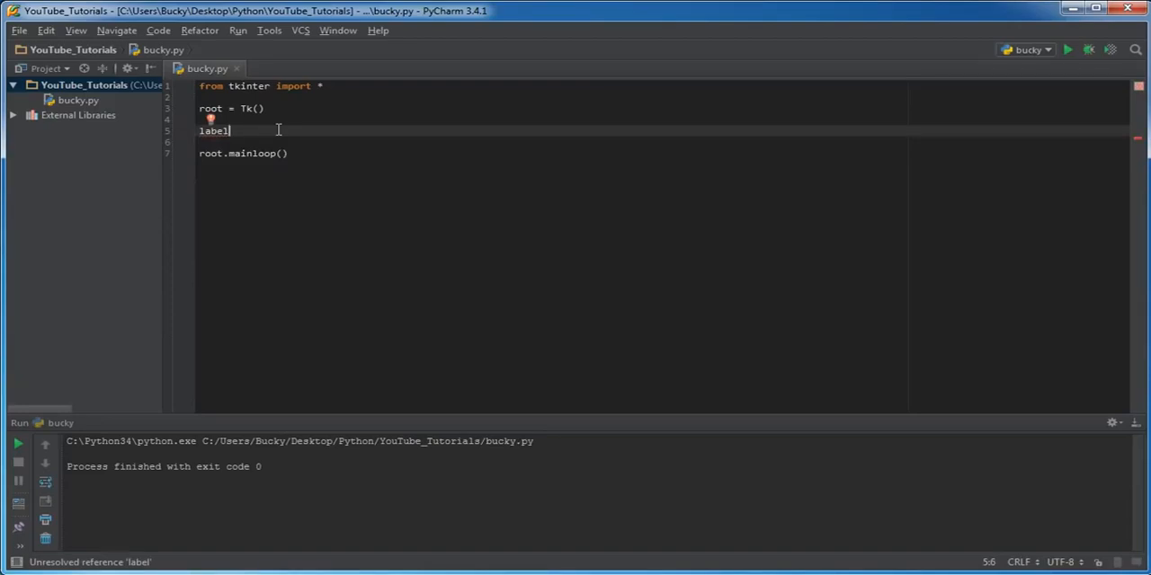
type("_1")
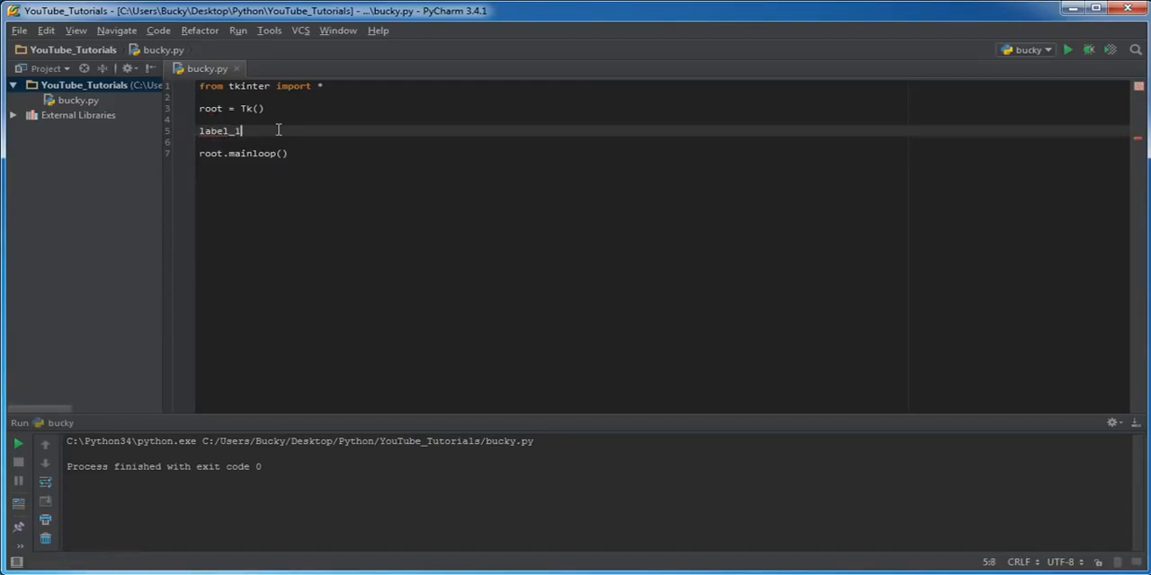
type("=")
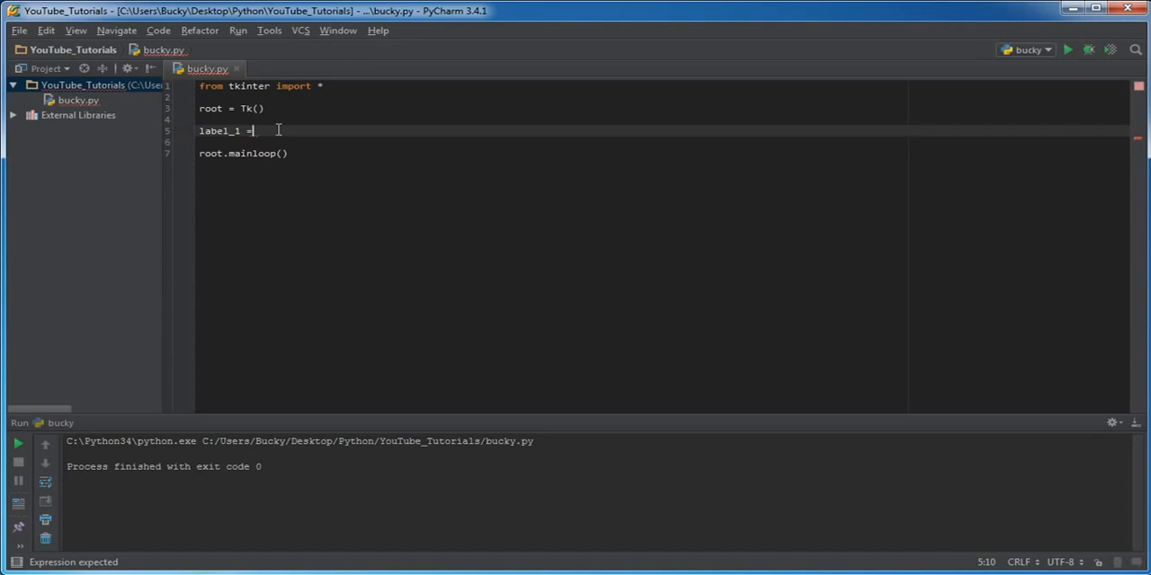
type("Label()")
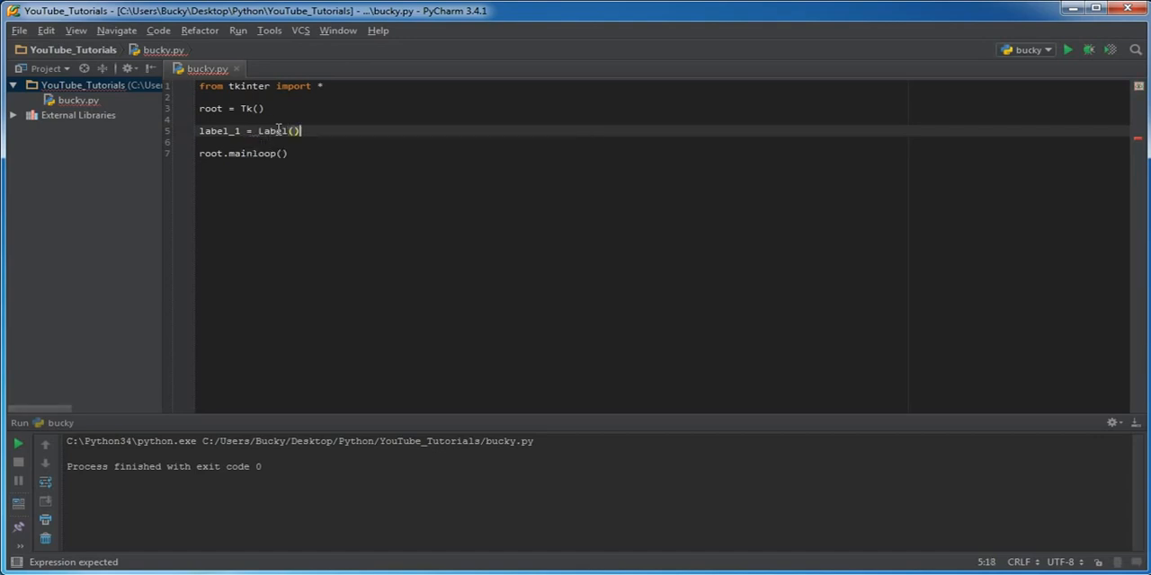
type("root,")
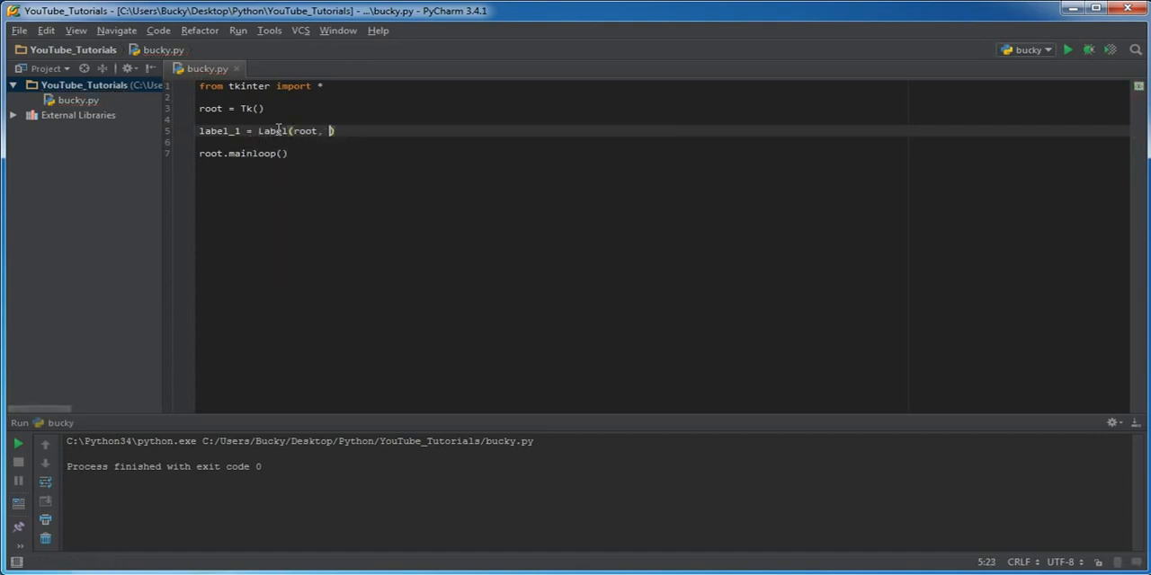
double_click(209, 108)
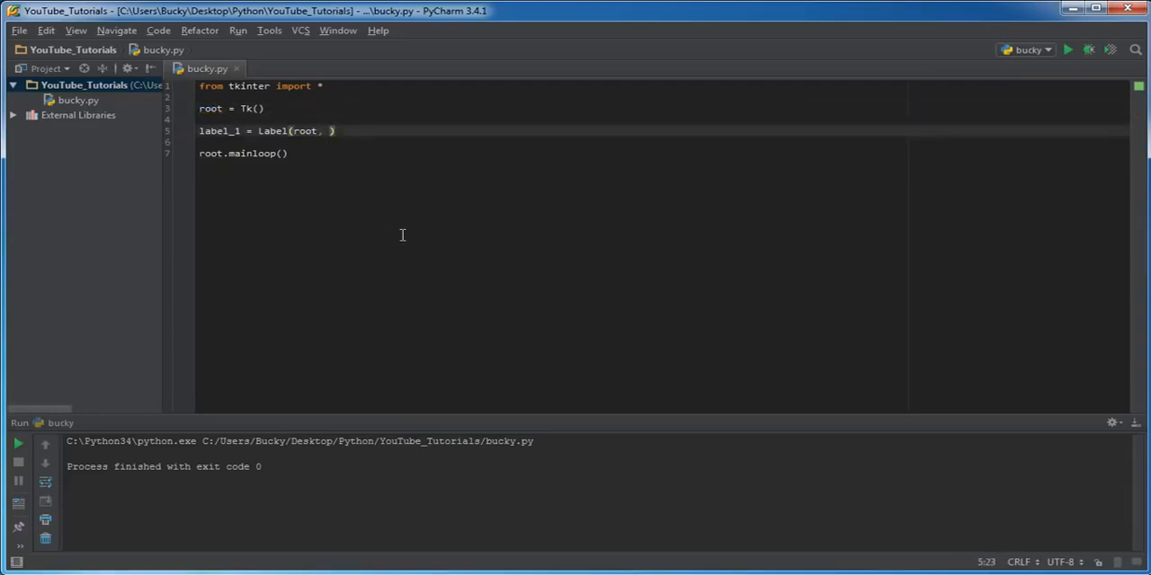
type("text=")
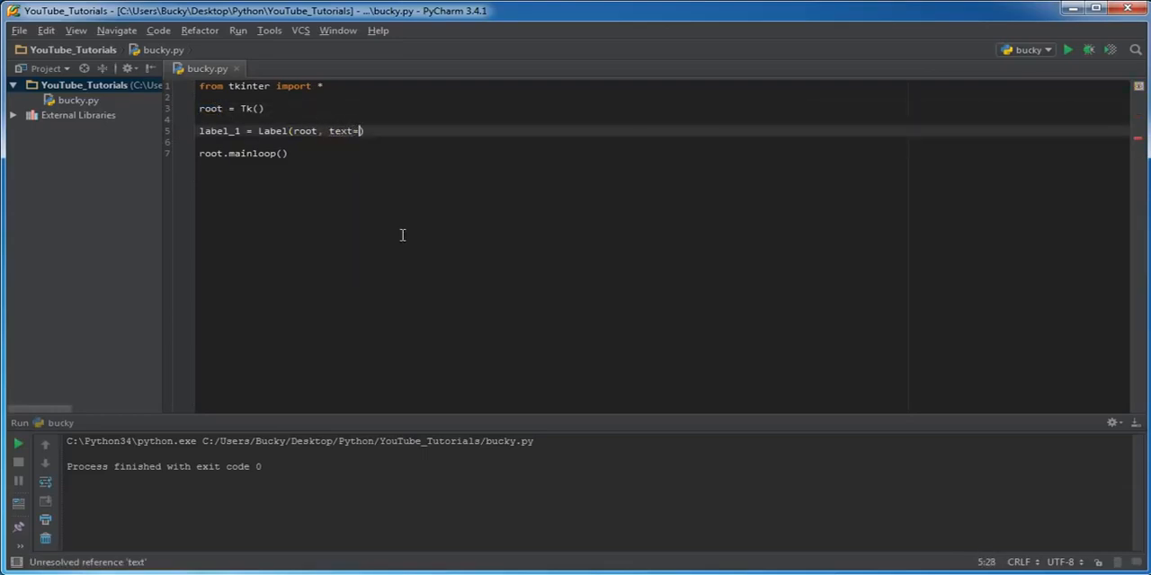
type("\" \"")
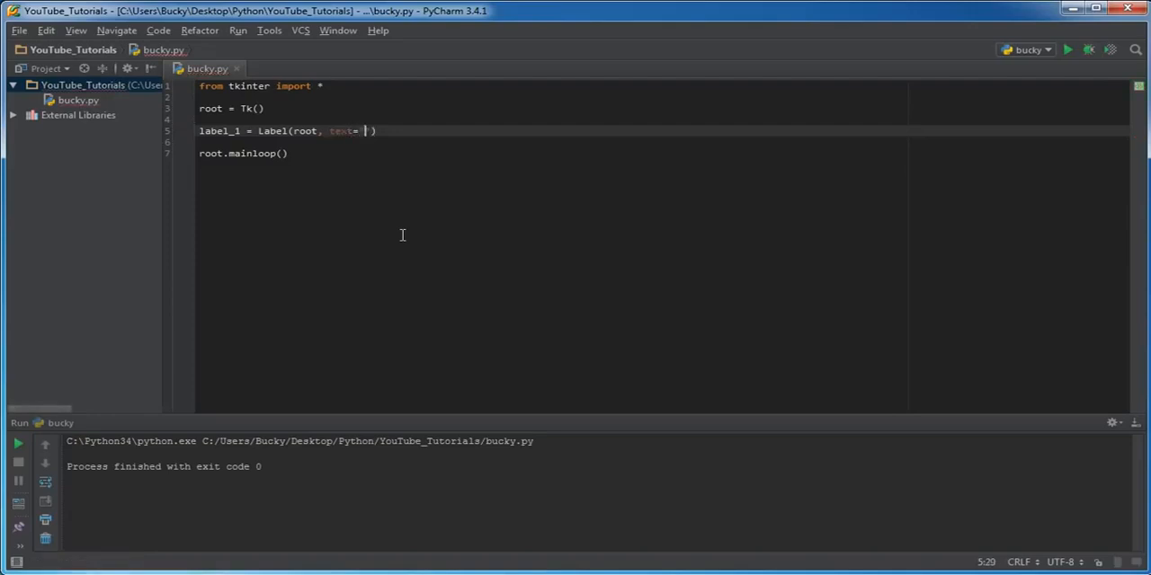
type("\"Name\"")
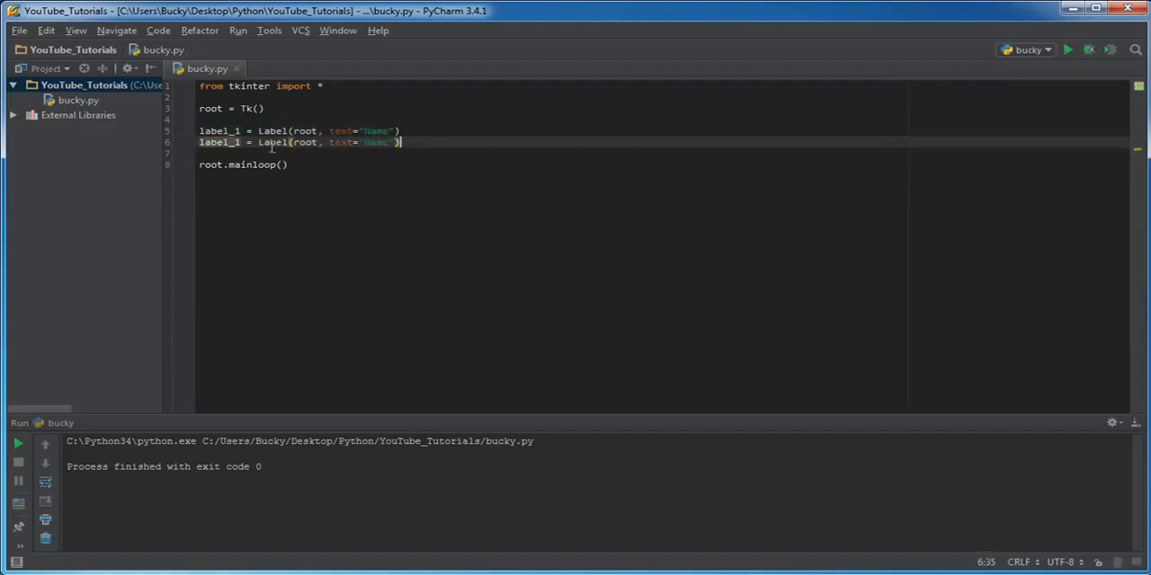
type("2")
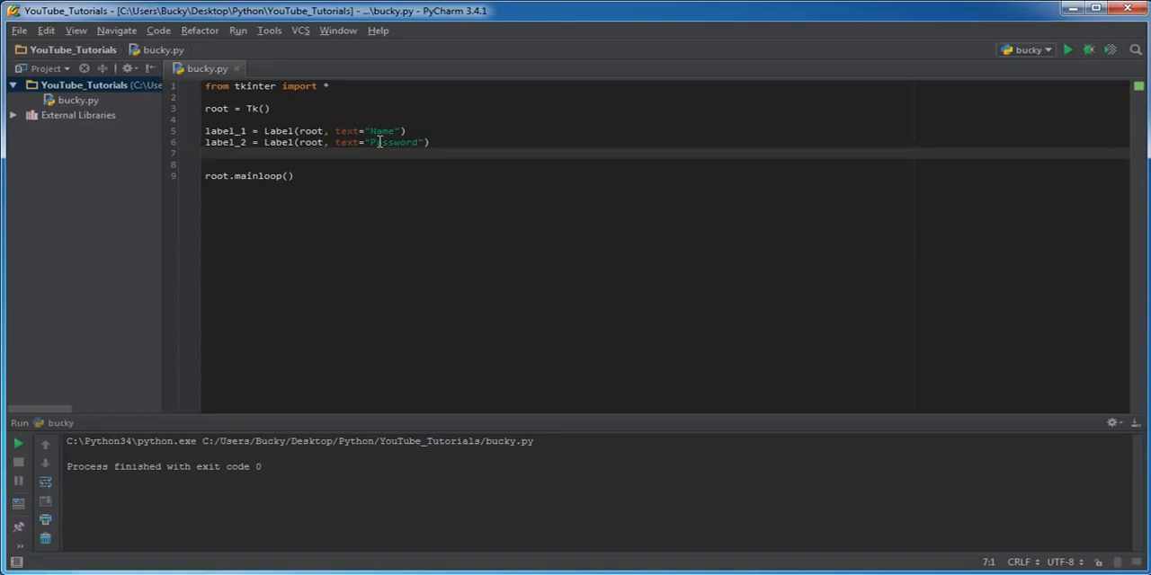
Write entry_1 = Entry(root) and a second line entry_2 = Entry(root)
type("entry_1")
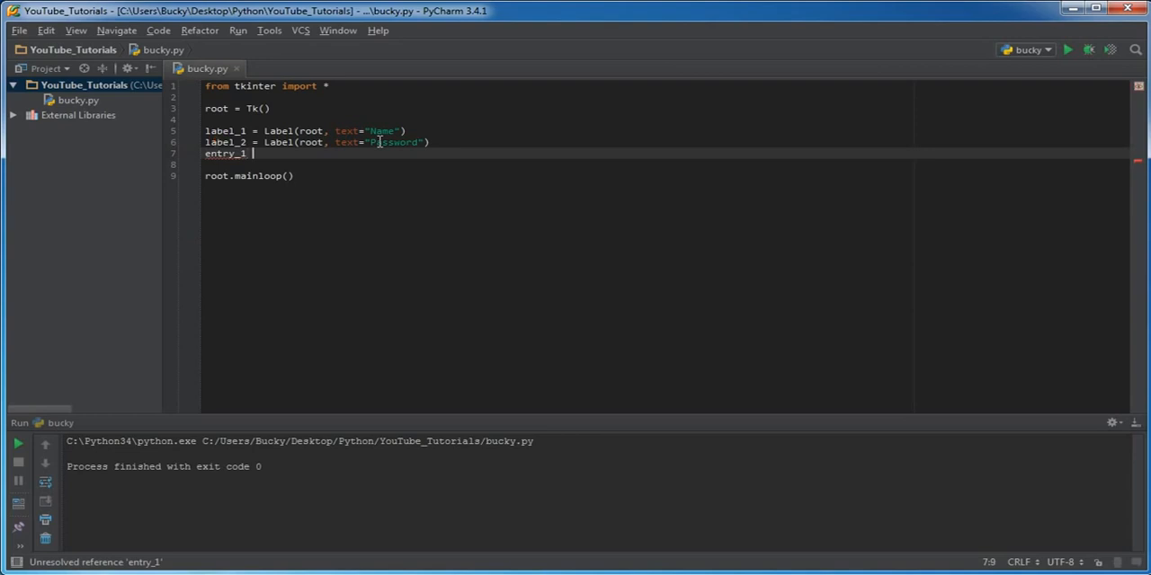
type("=")
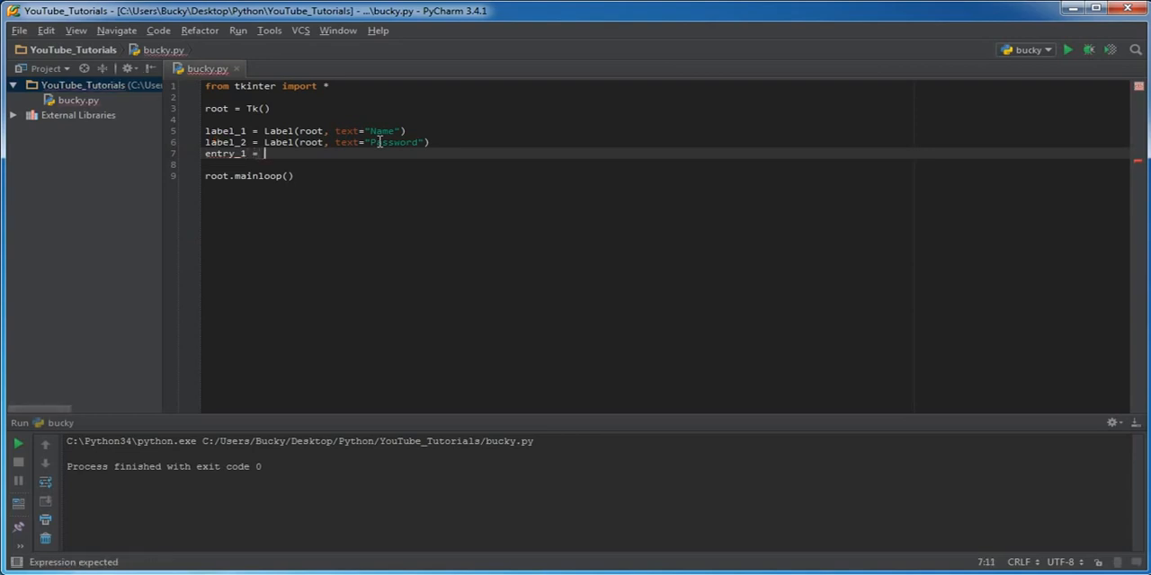
type("Entry")
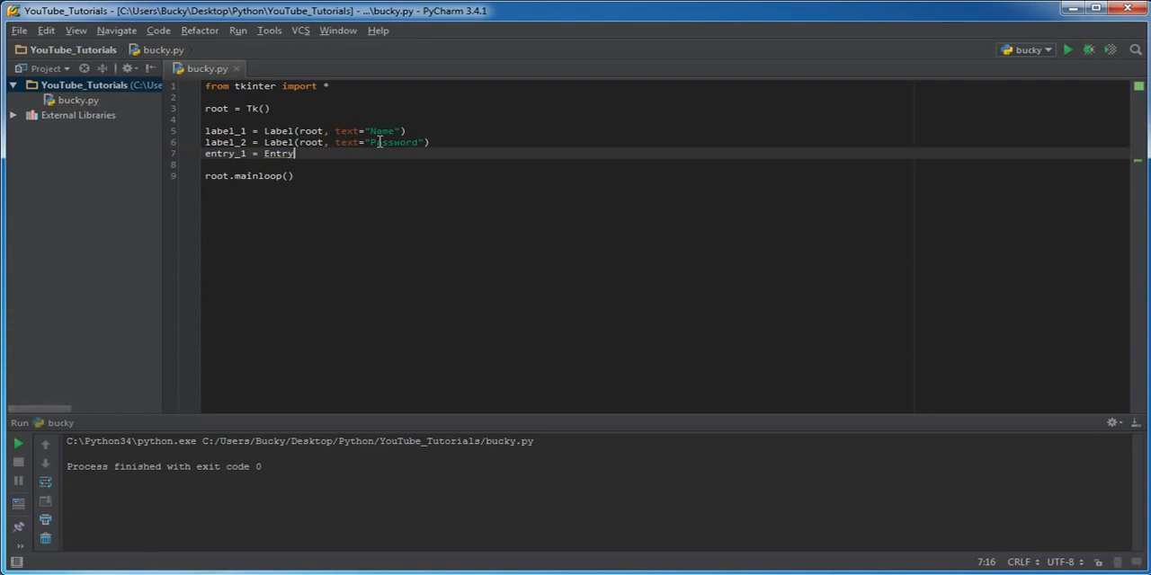
type("()")
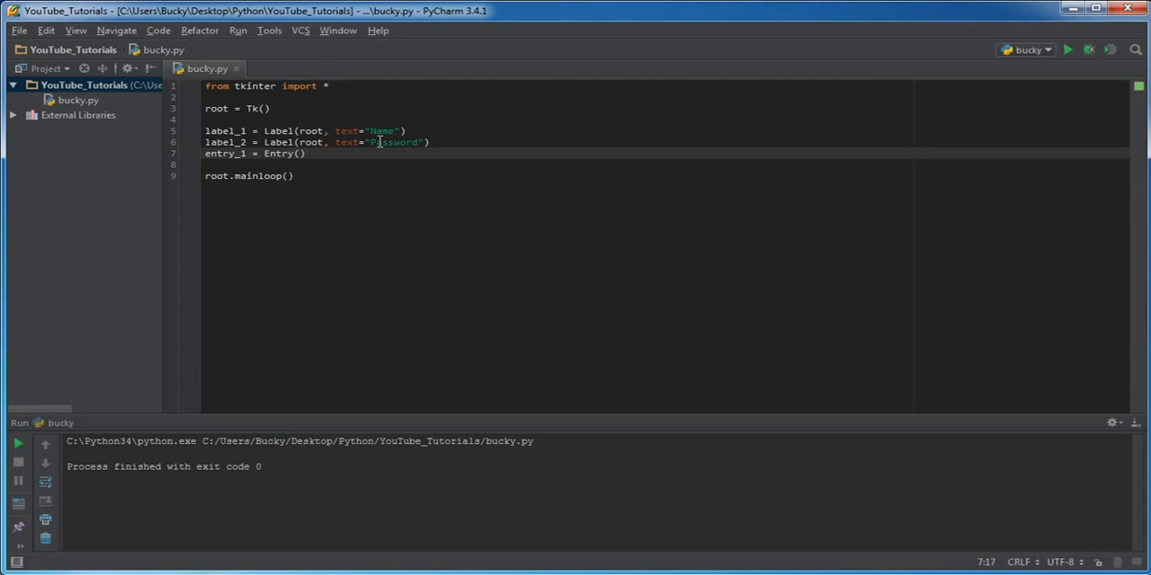
type("root")
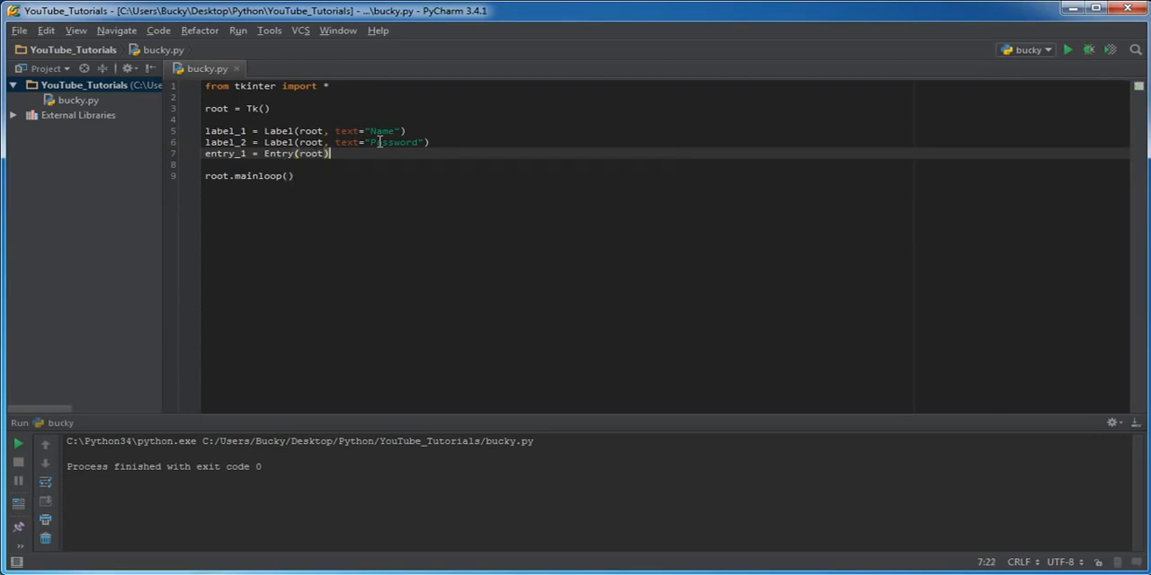
key("enter")
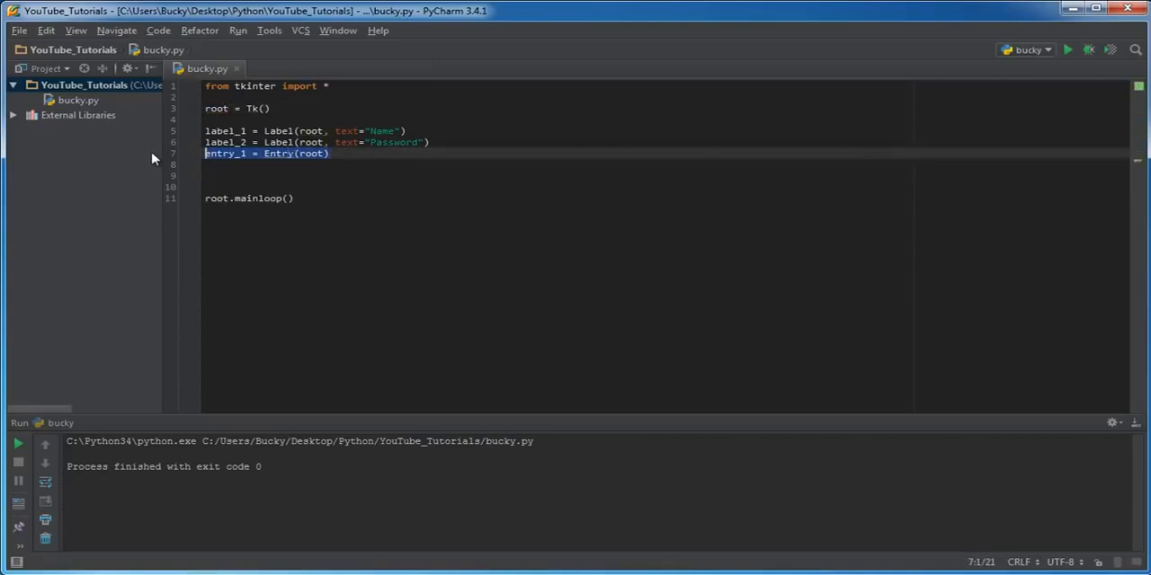
type("entry_1 = Entry(root)")
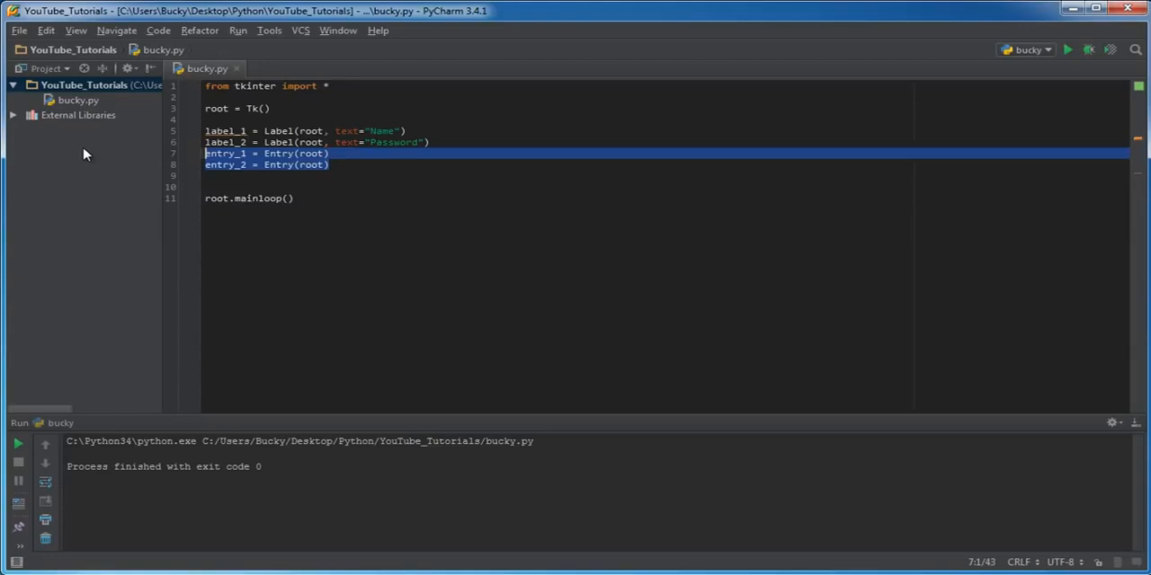
mouse_move(121, 174)
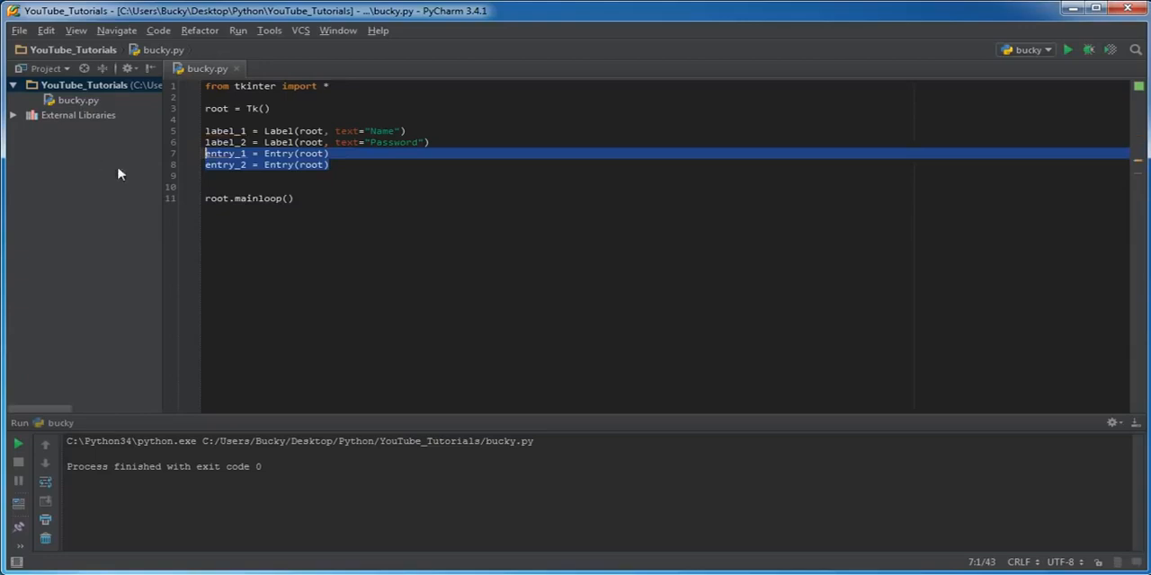
mouse_move(189, 184)
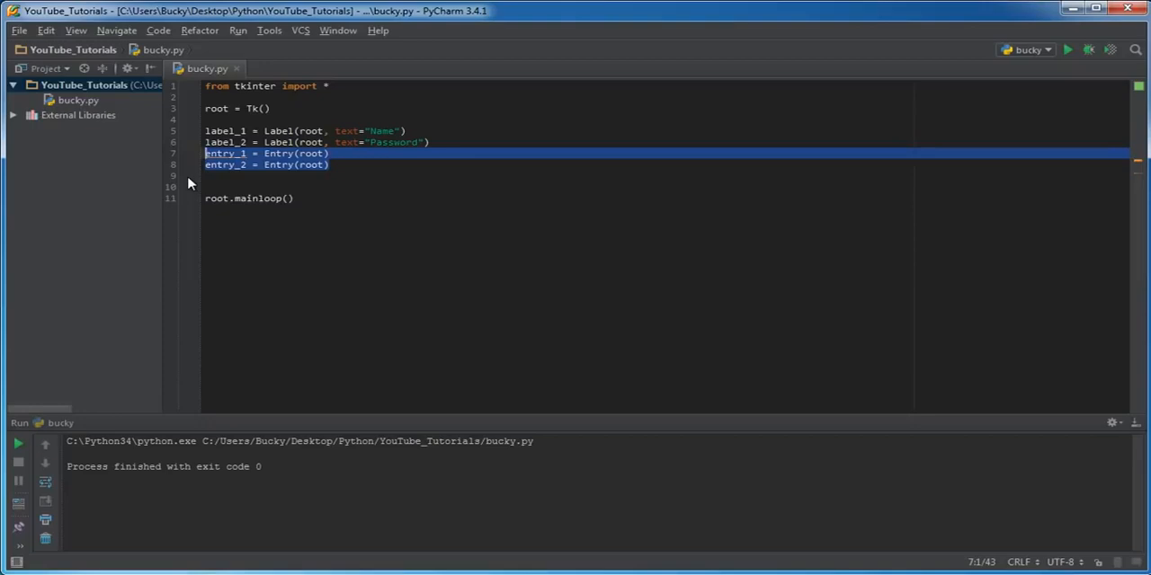
Insert a blank line 10 after entry_2 = Entry(root)
key("enter")
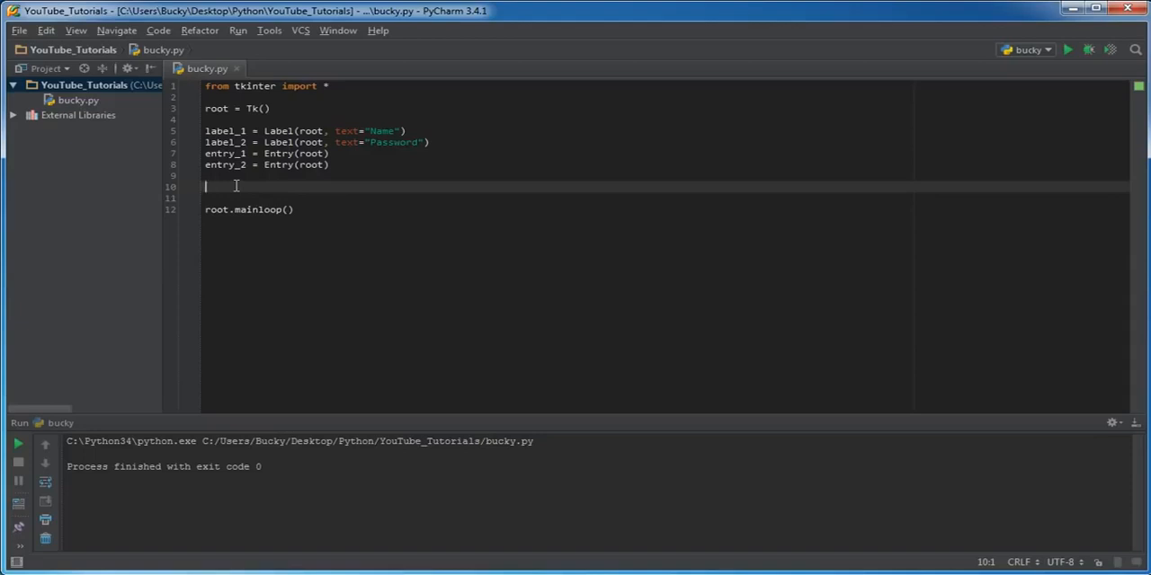
mouse_move(328, 319)
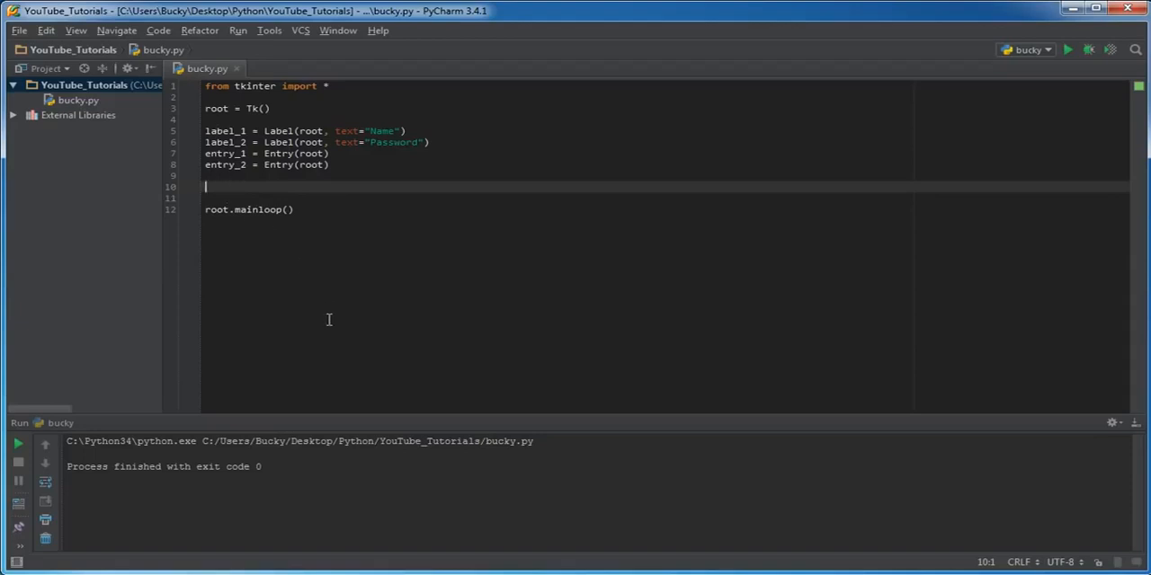
Add label_1.grid(row=0, column=0) and a matching grid line for label_2
type("label_1")
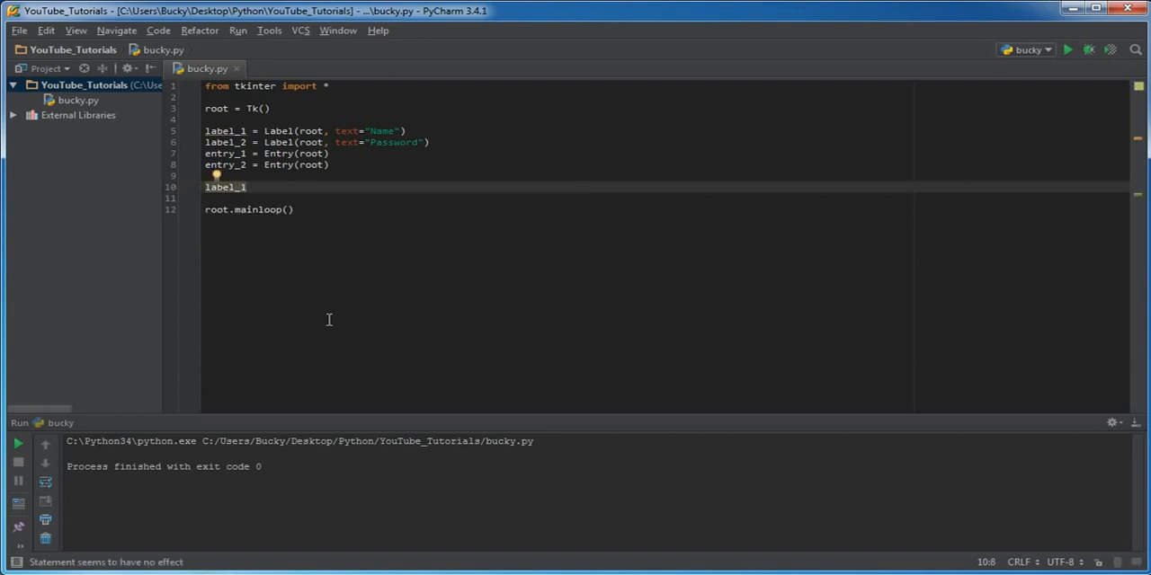
type("g")
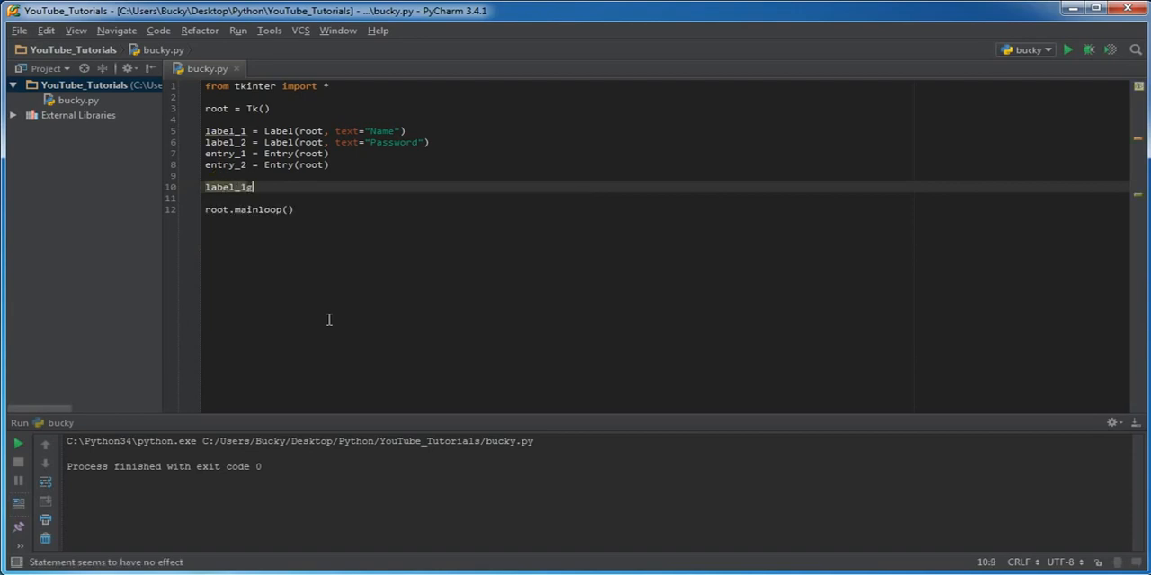
type(".")
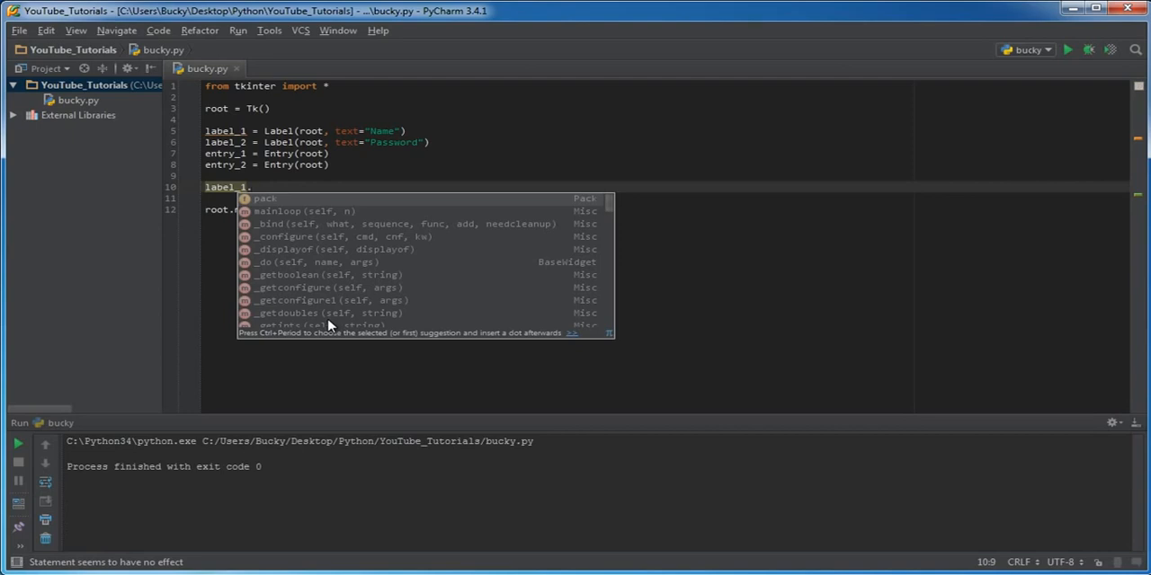
type("grid")
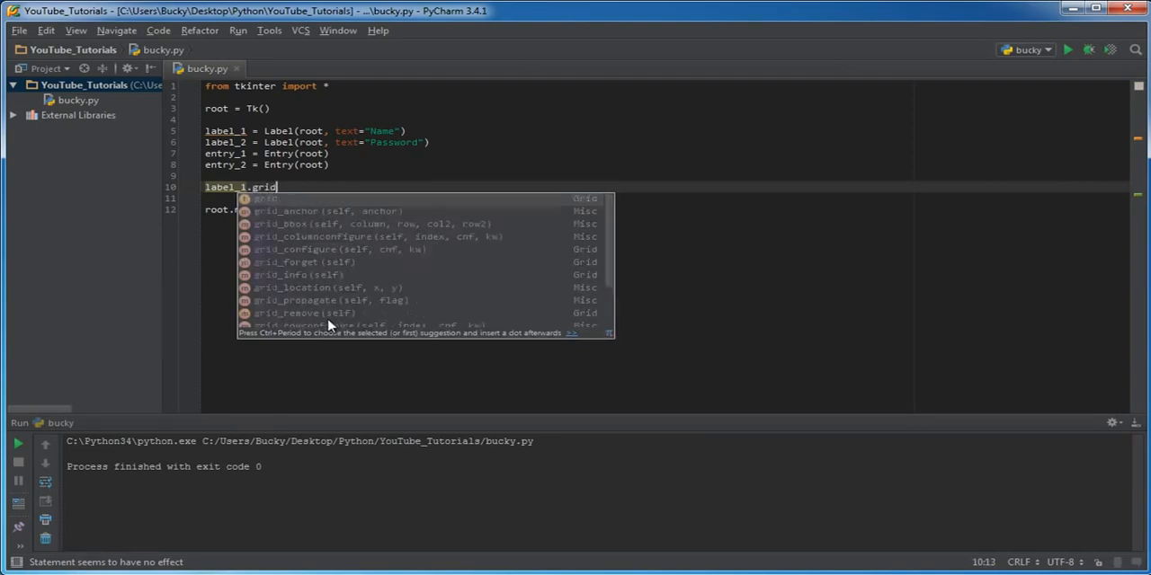
key("Escape")
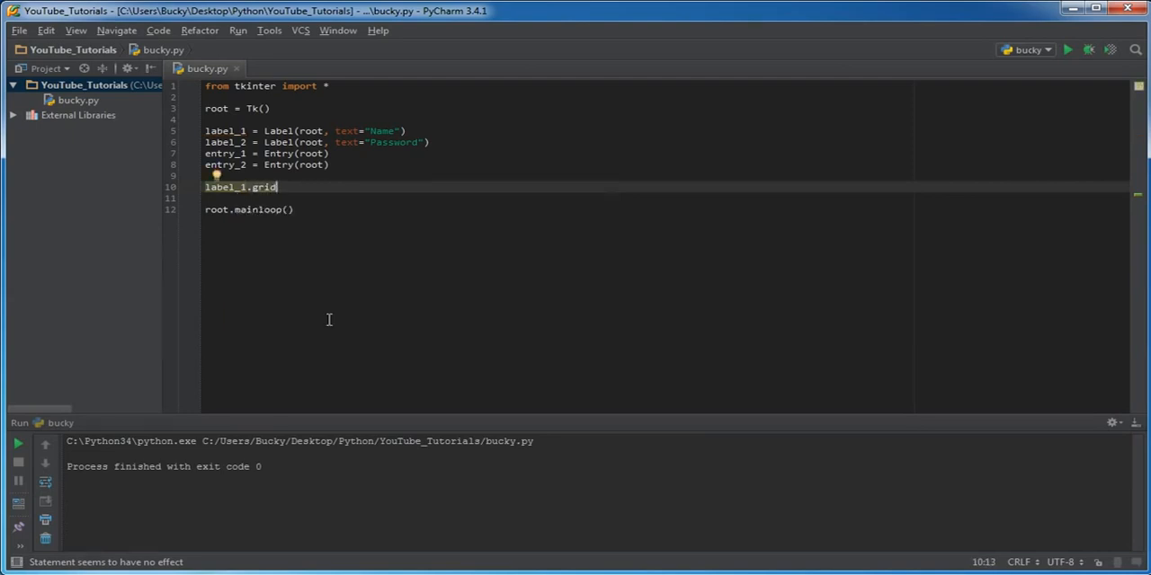
type("()")
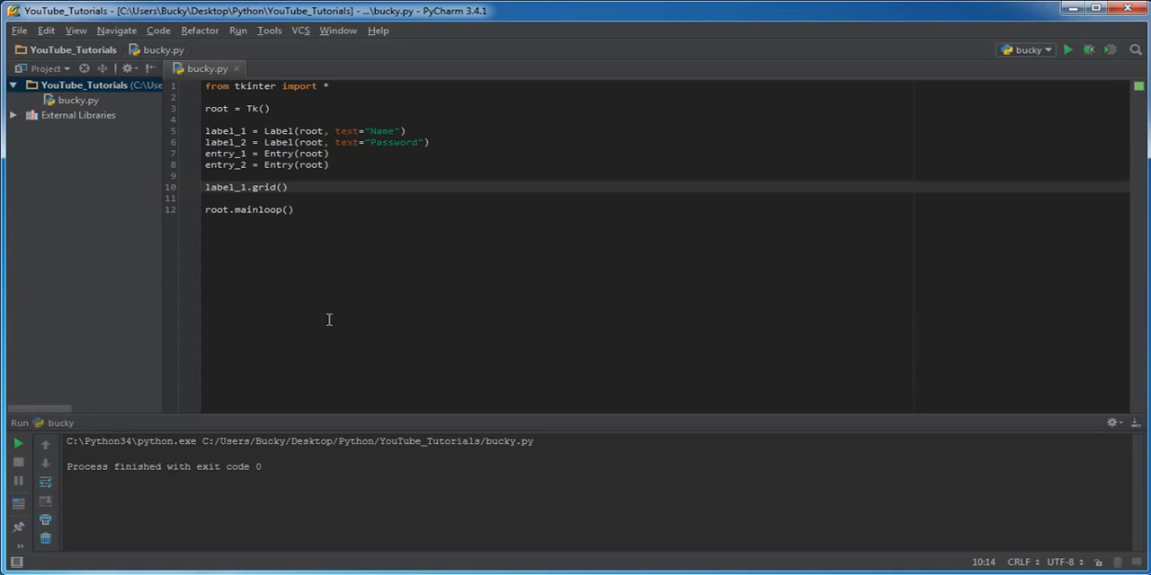
type("row=")
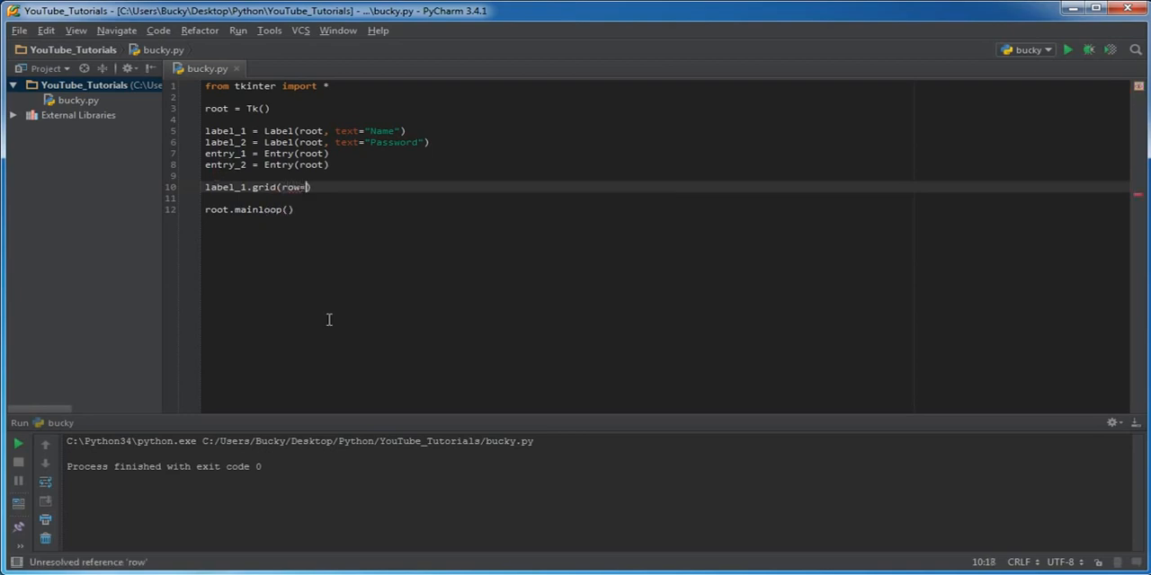
type("0")
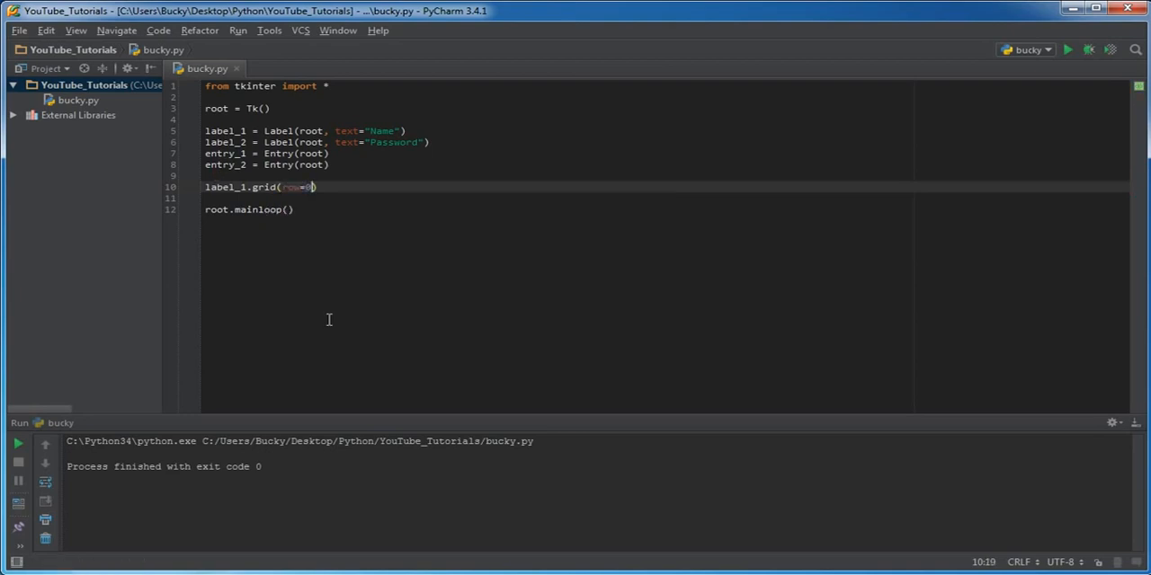
type(", colum")
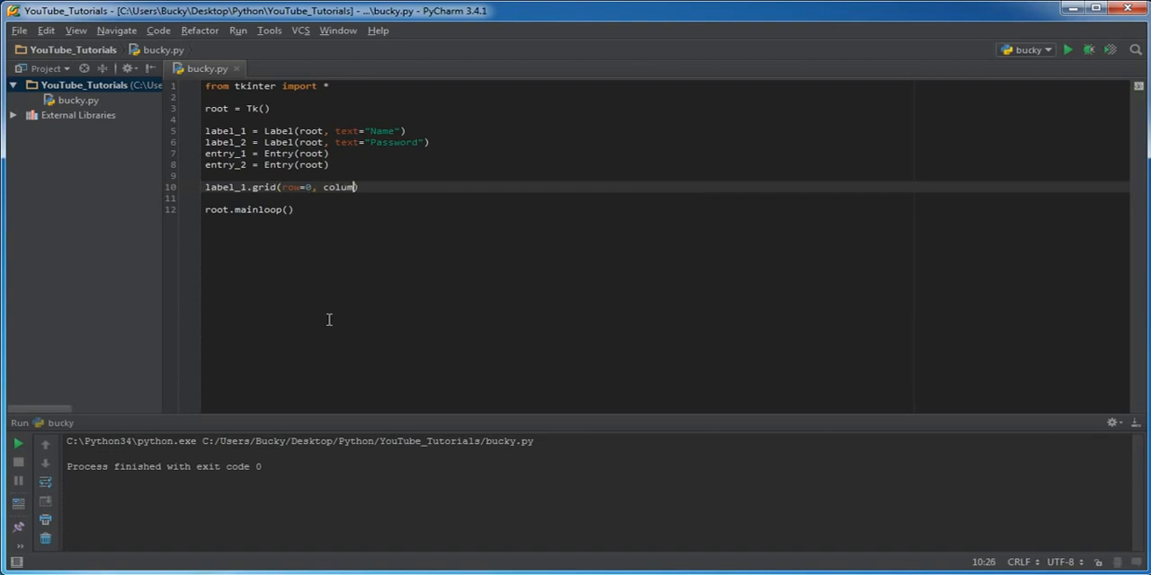
type("=0")
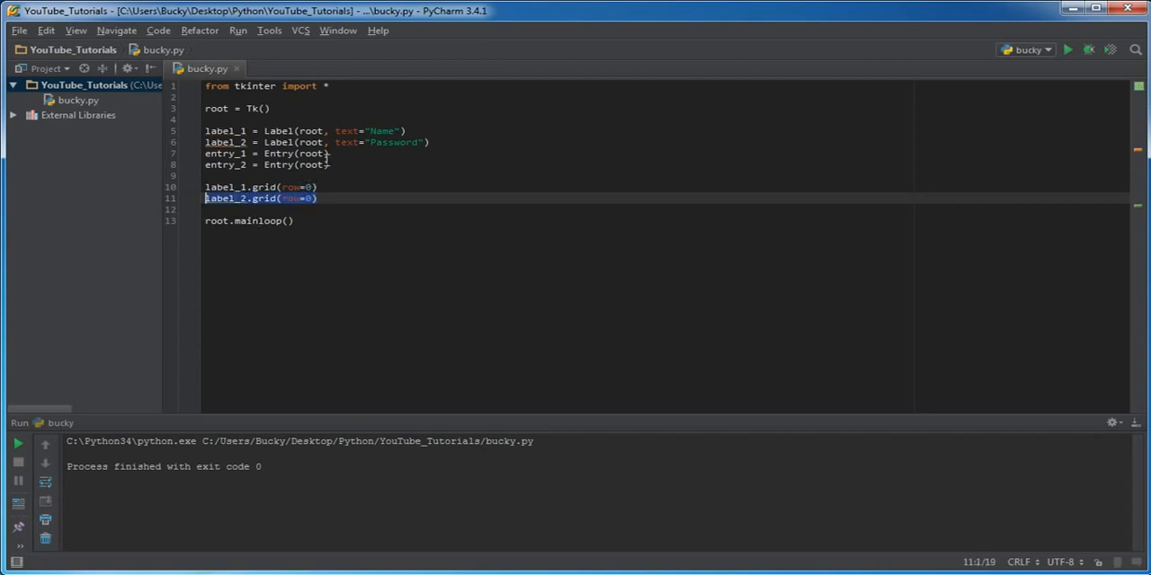
Change label_2's grid row to 1 and remove the stray typed characters
left_click(261, 187)
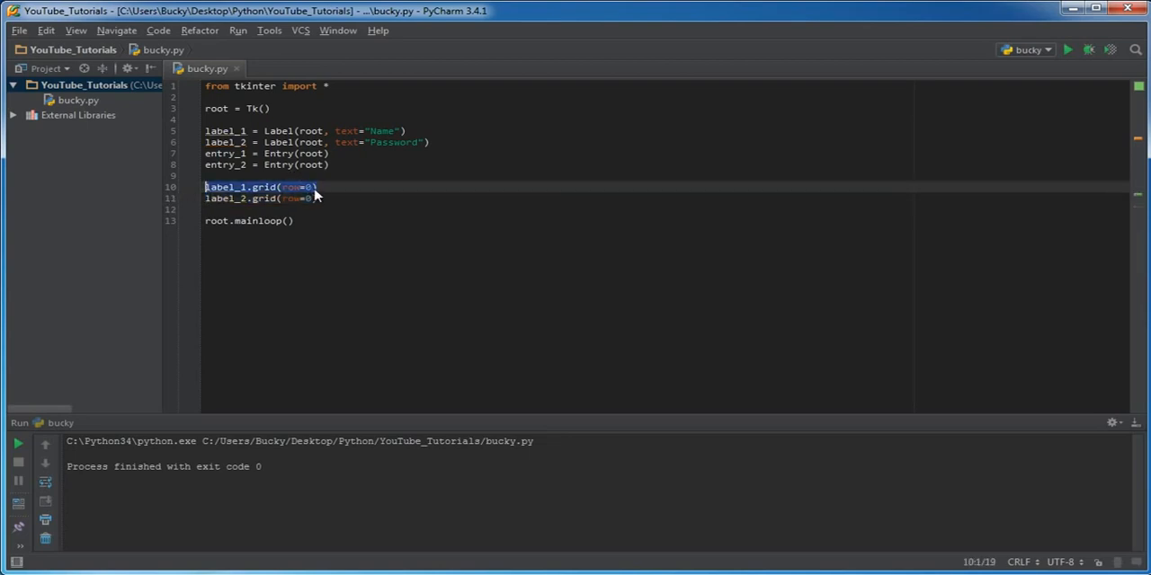
left_click(310, 198)
type("1")
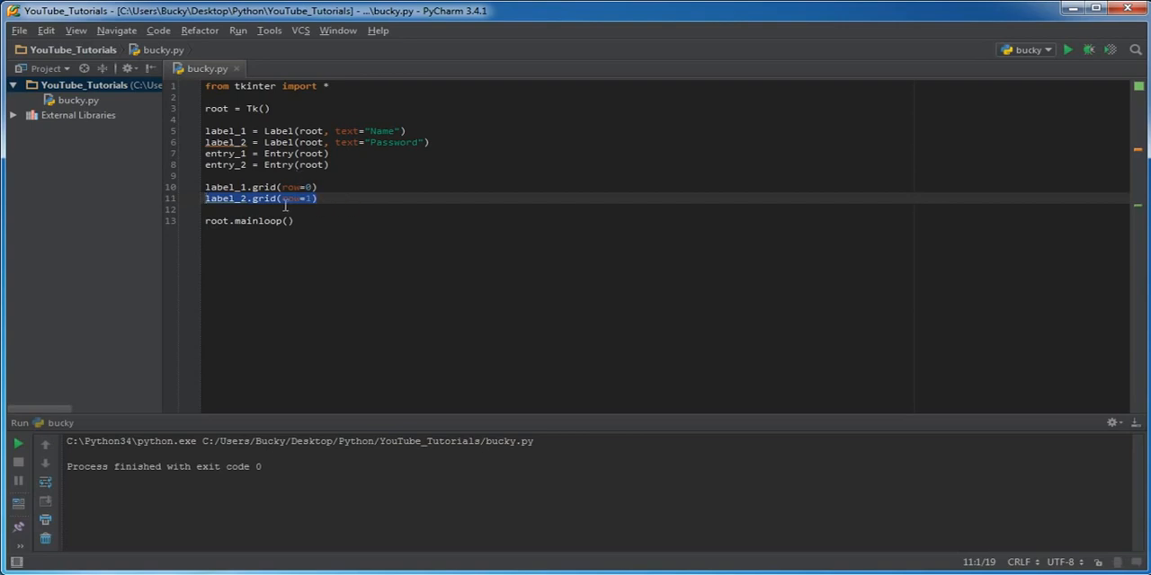
left_click(311, 187)
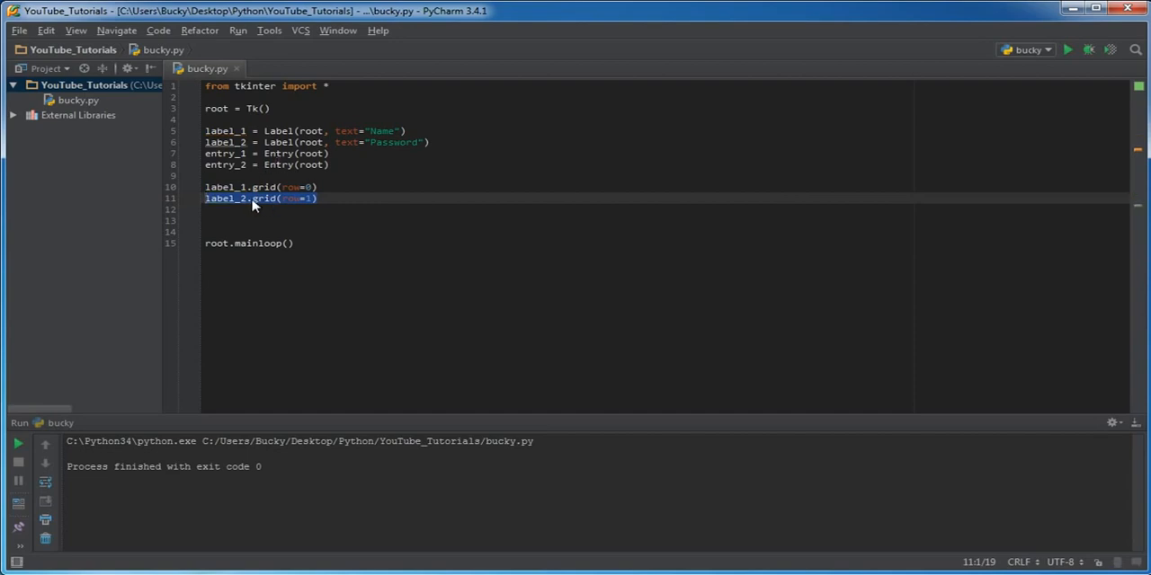
left_click(414, 186)
type("   cvcxvxcv")
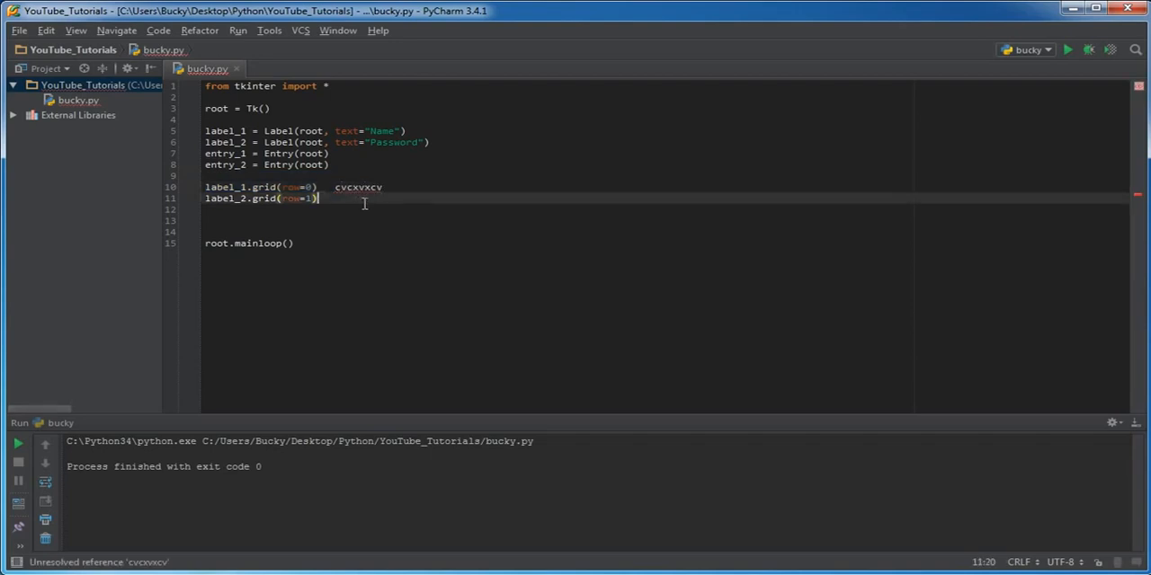
type("fvzxcvzxcvzxcv")
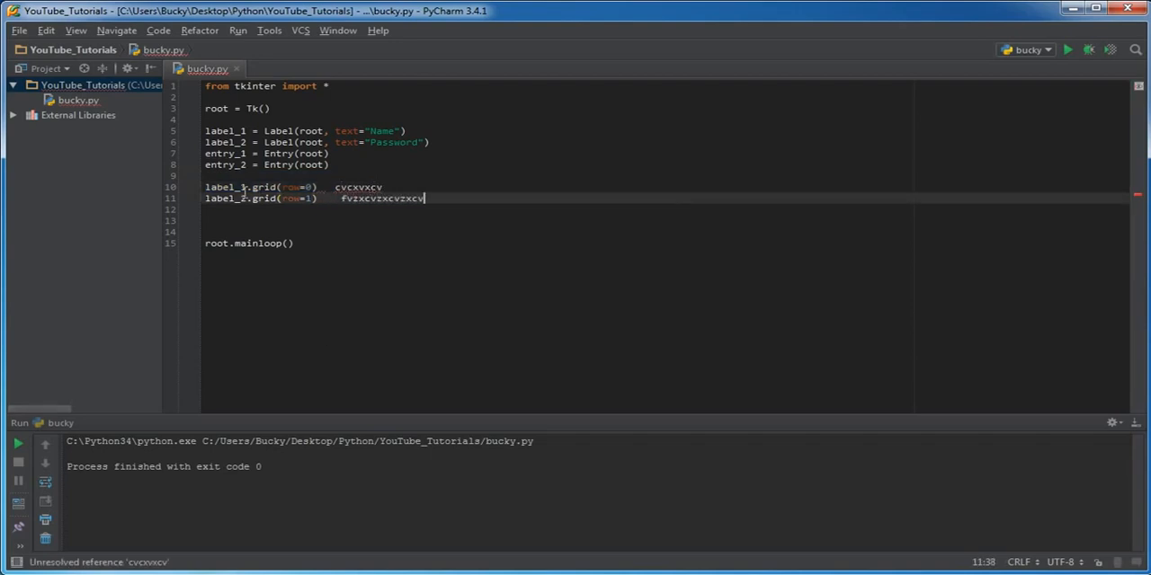
double_click(358, 187)
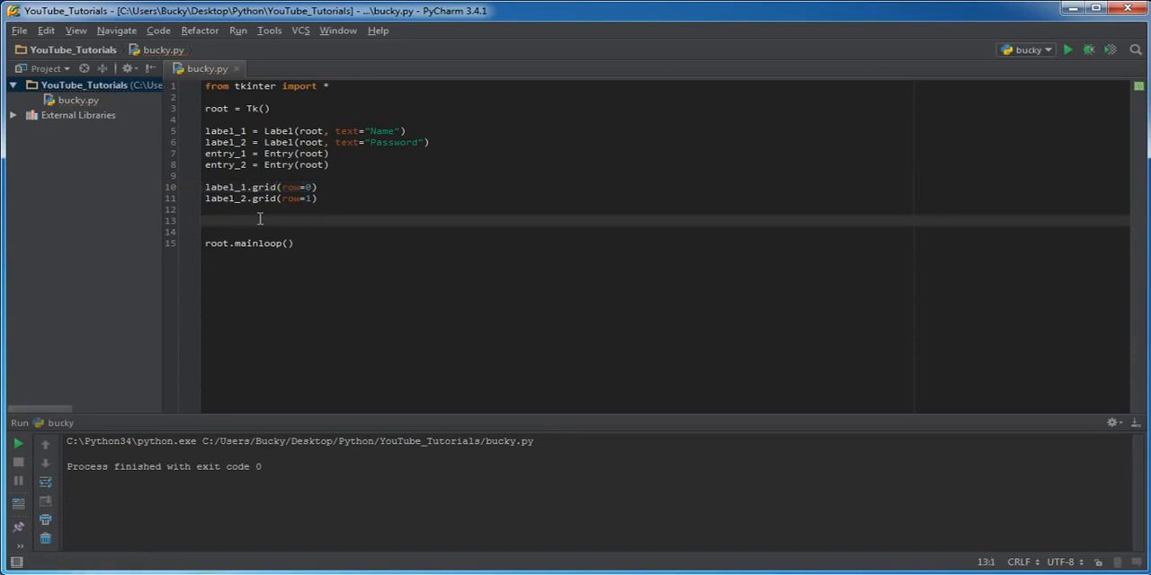
Grid entry_1 at row 0, column 1 and entry_2 at row 1, column 1
type("entry_1")
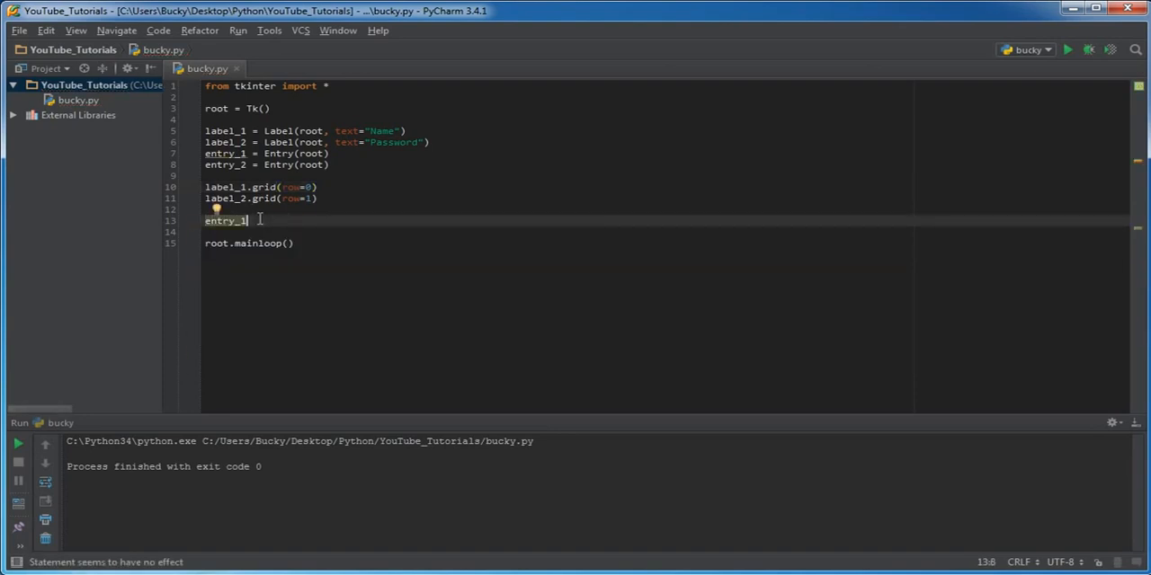
type(".grid(")
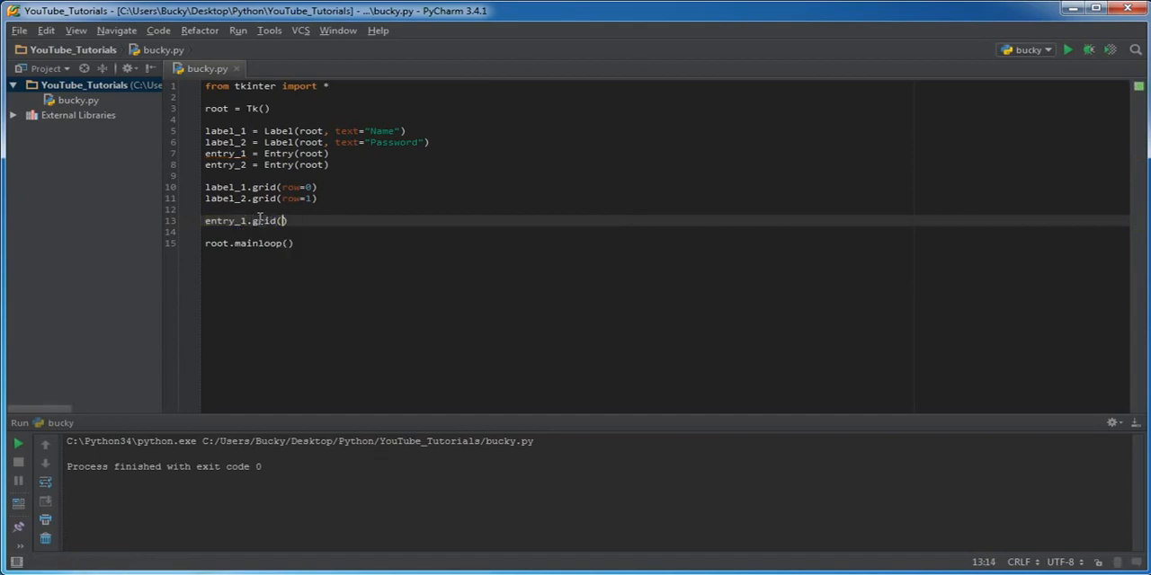
type("row=0, colu")
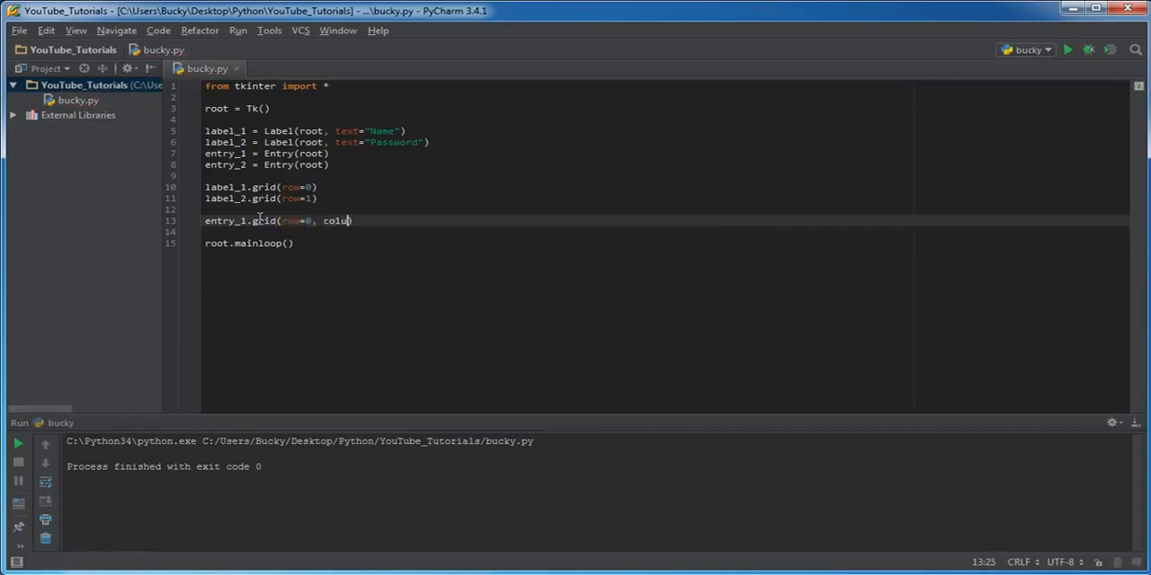
type("mn")
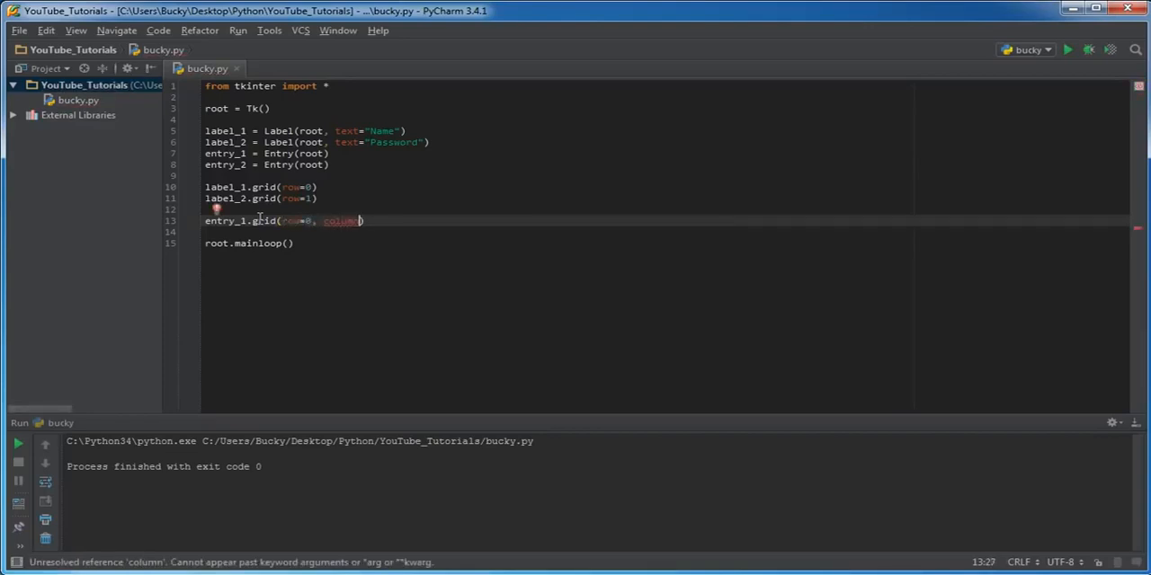
type("=1")
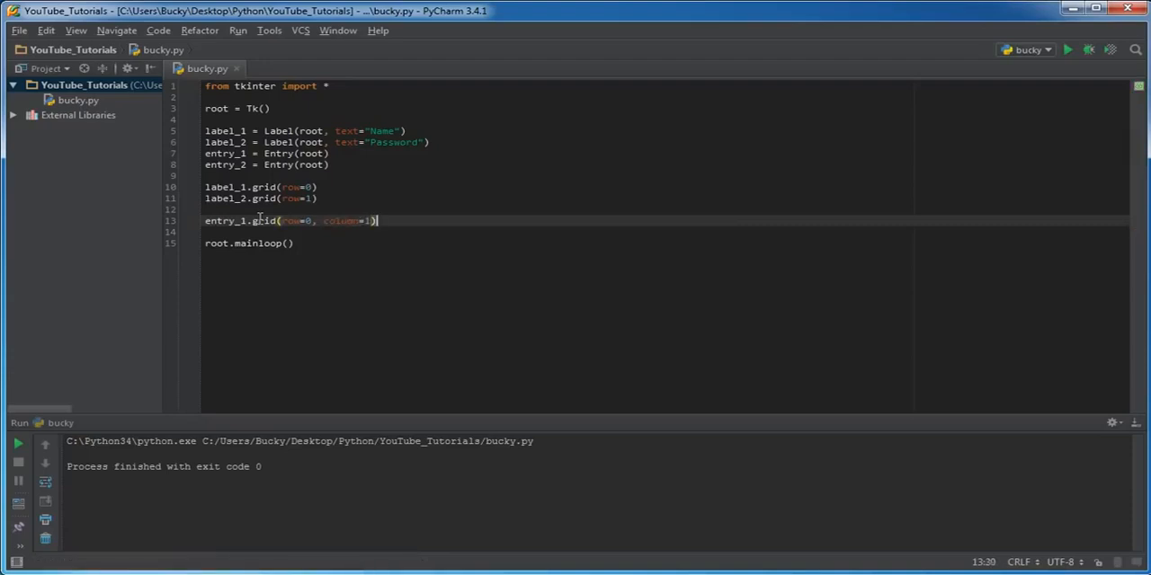
key("Return")
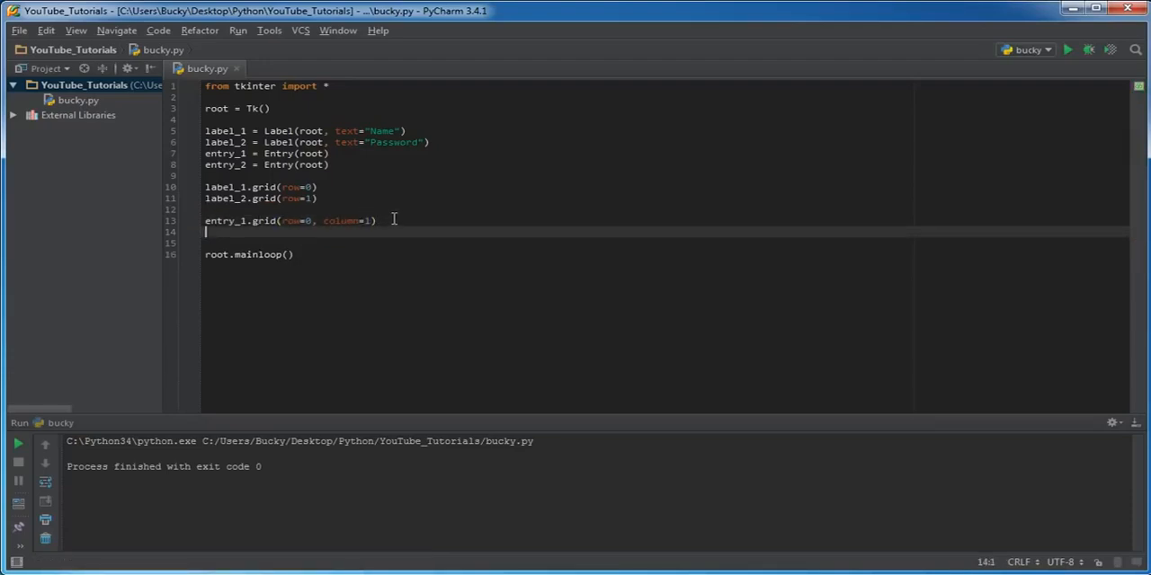
type("entry_1.grid(row=0, column=1)")
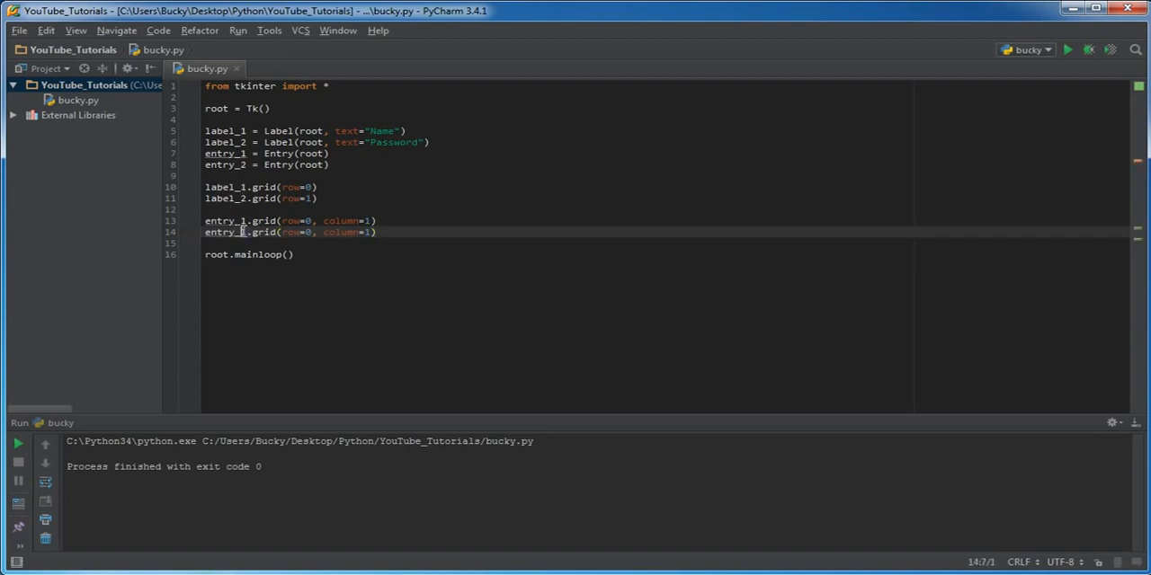
type("1")
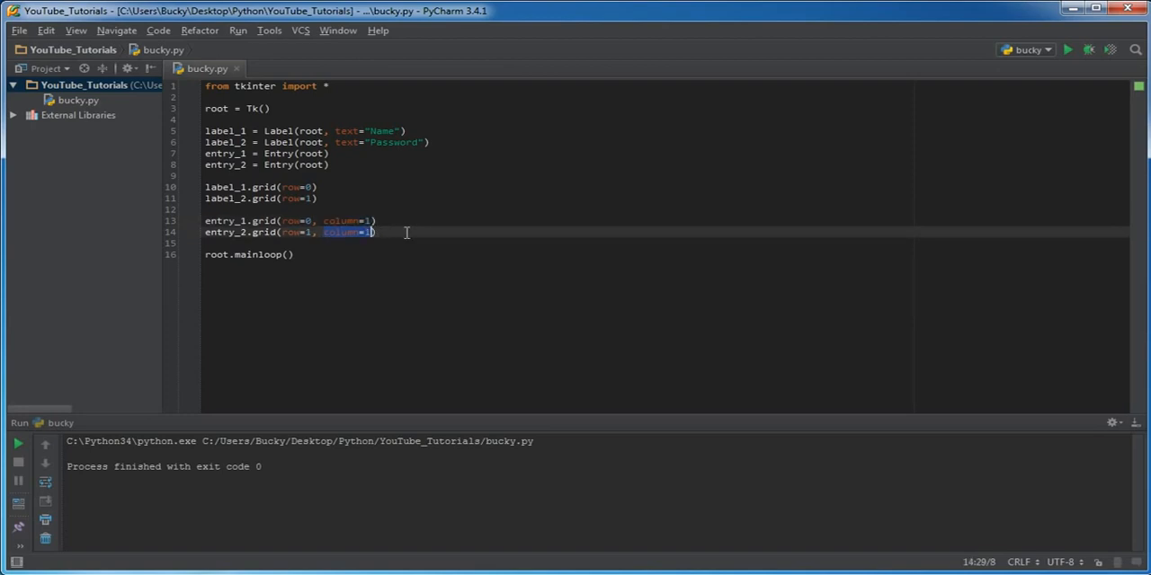
right_click(378, 232)
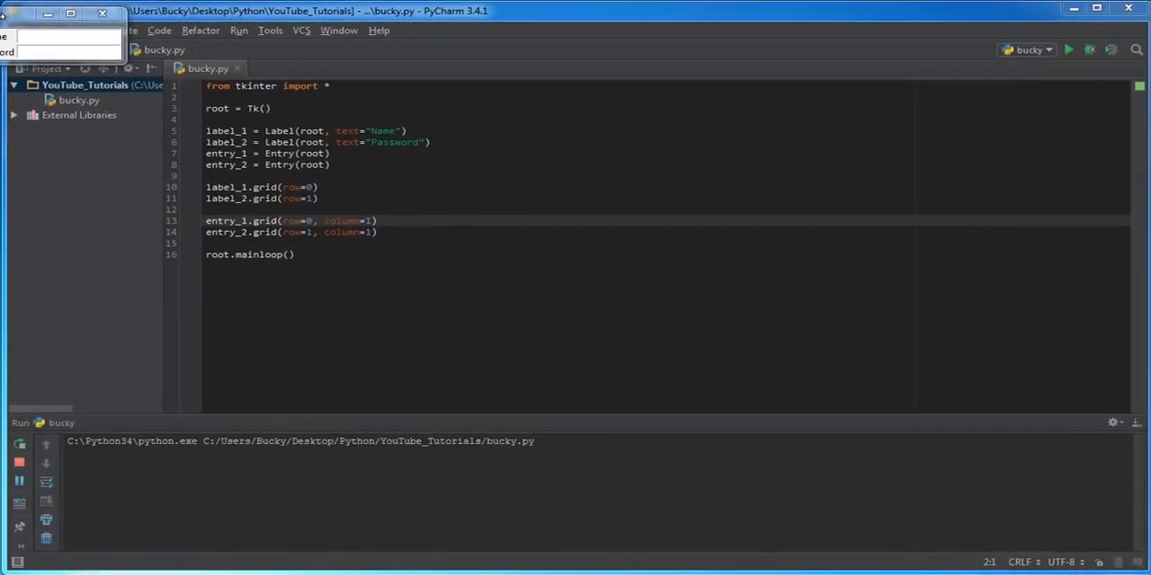
Run bucky.py and type into the Name and Password fields of the tk window
left_click(1068, 50)
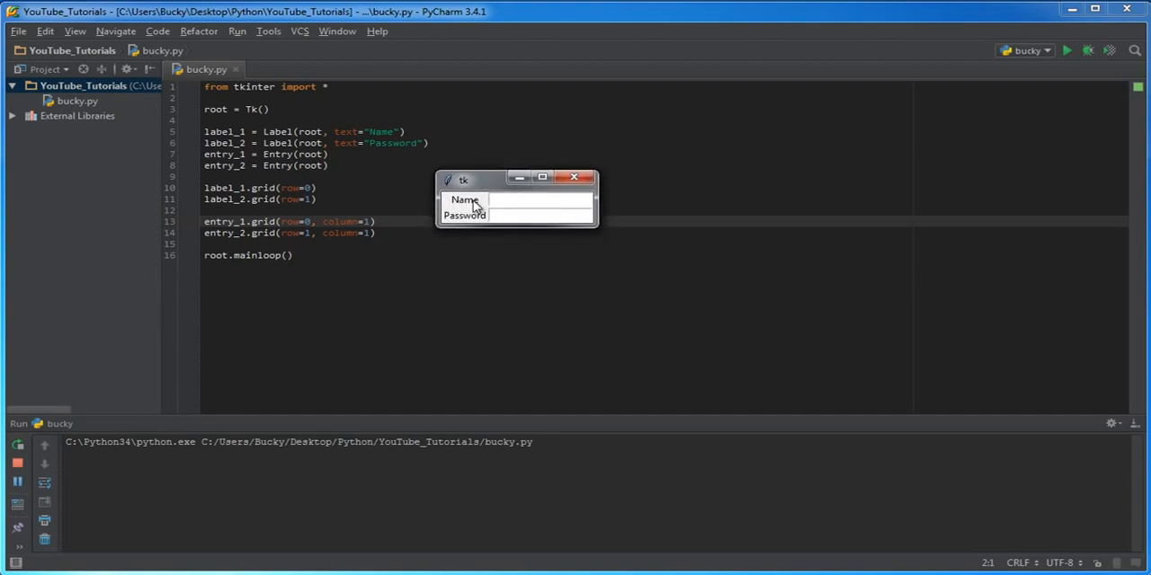
mouse_move(466, 205)
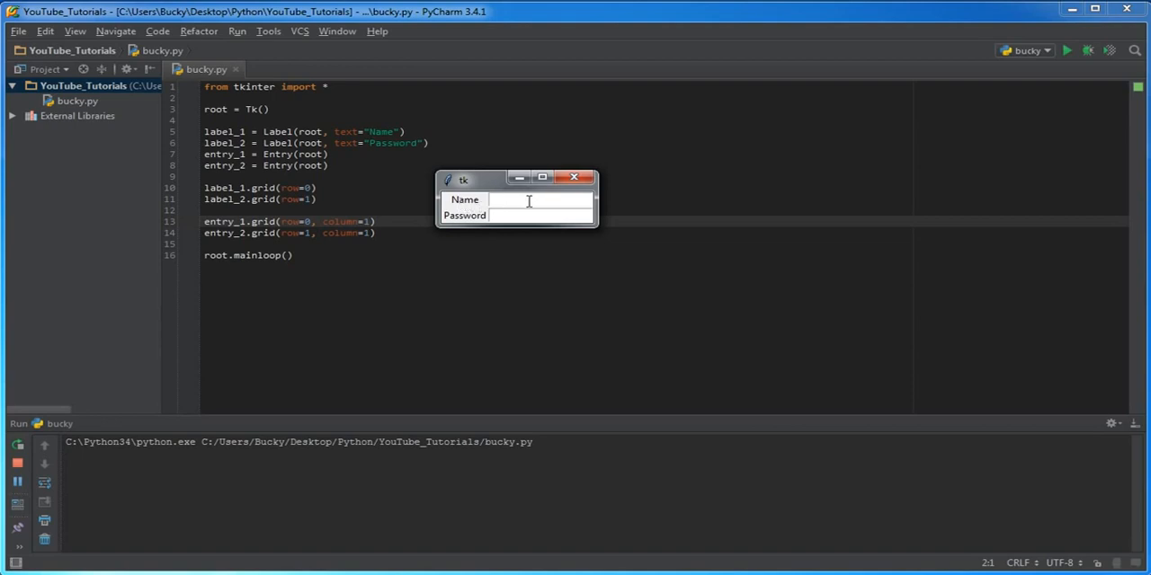
type("sfsdfasdfasdf")
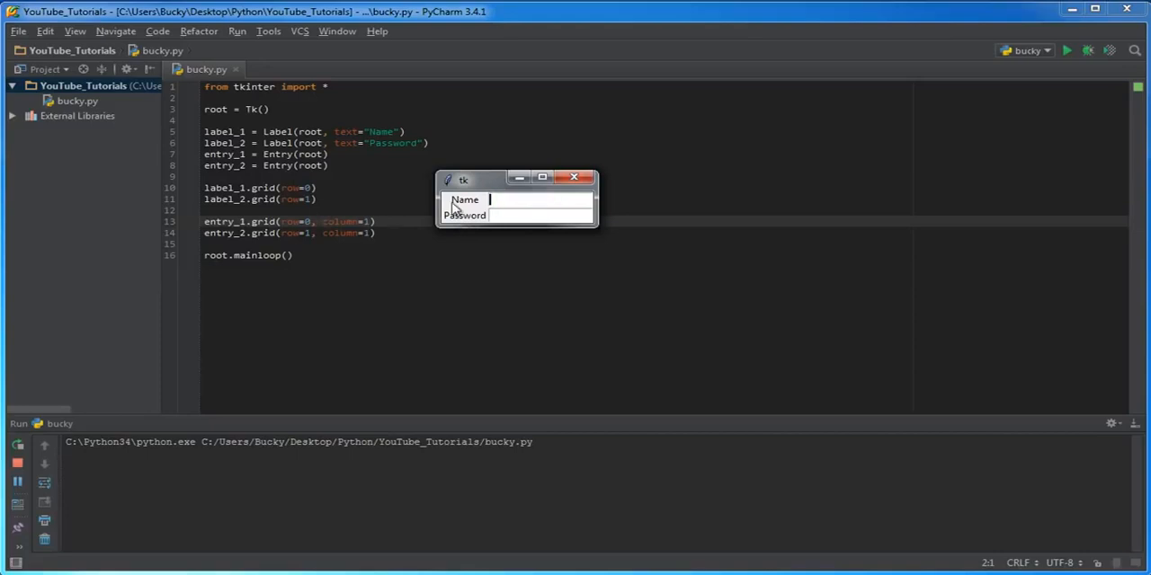
mouse_move(505, 228)
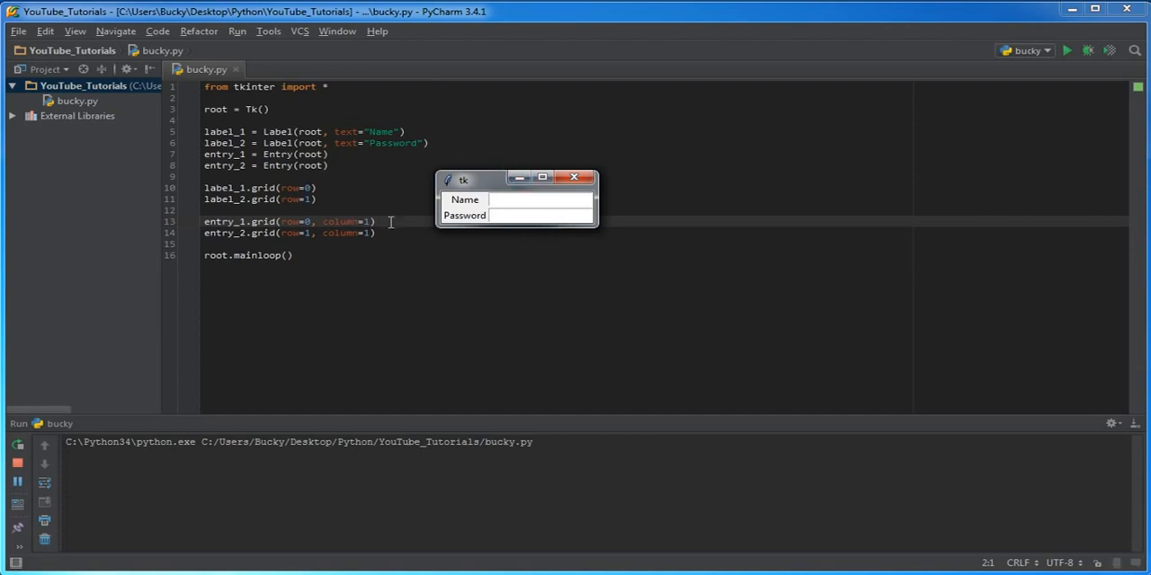
left_click(540, 200)
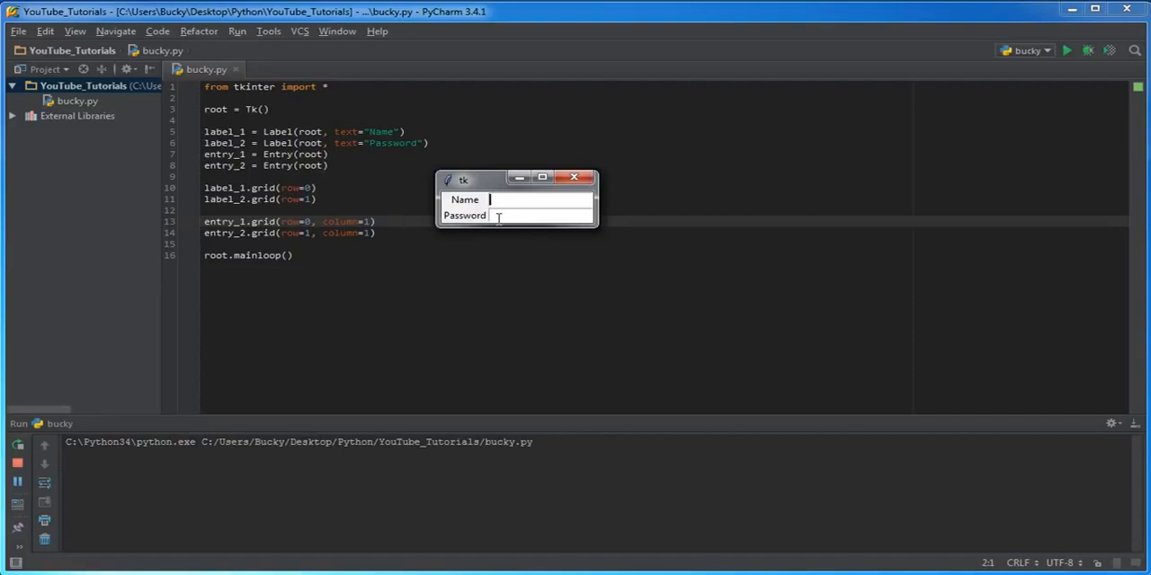